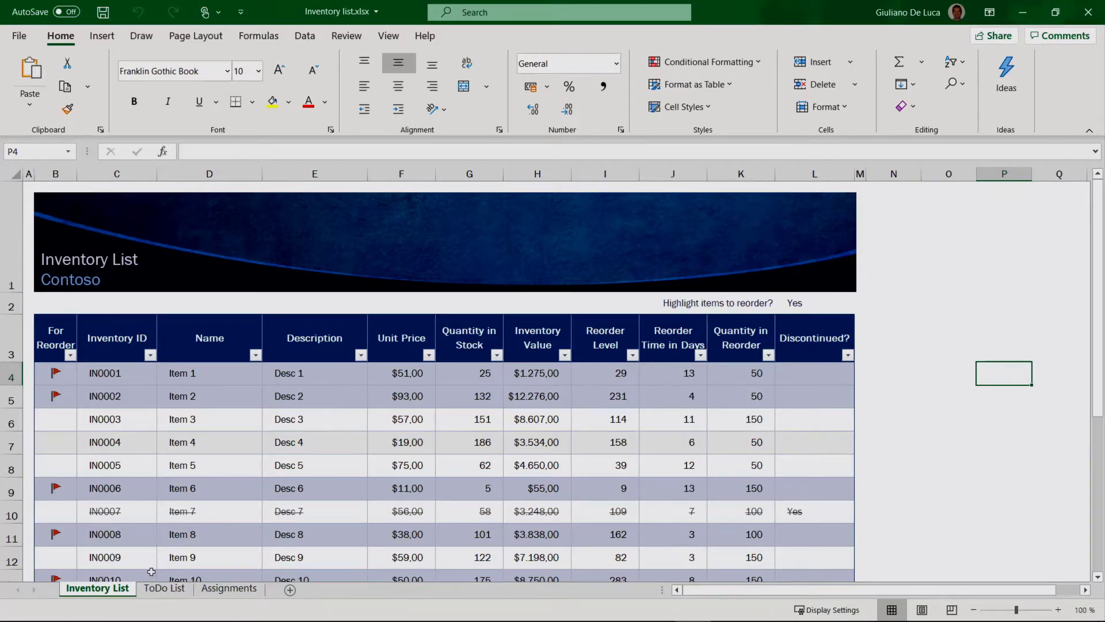
mouse_move(163, 587)
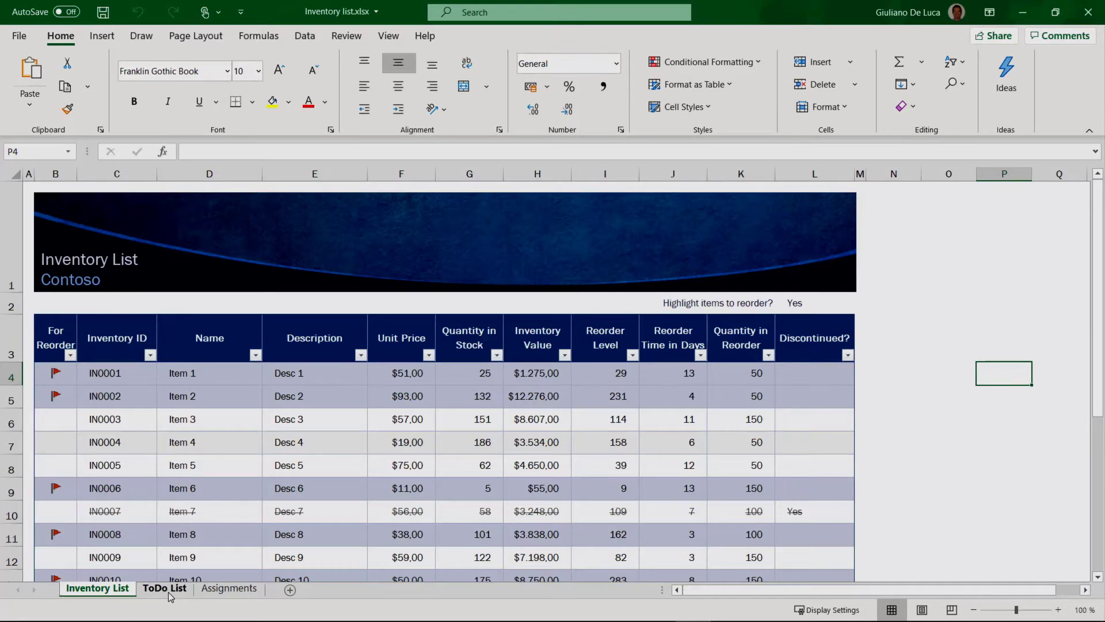
Step: Review the Assignments and Inventory List sheets, then open and cancel list creation
click(228, 588)
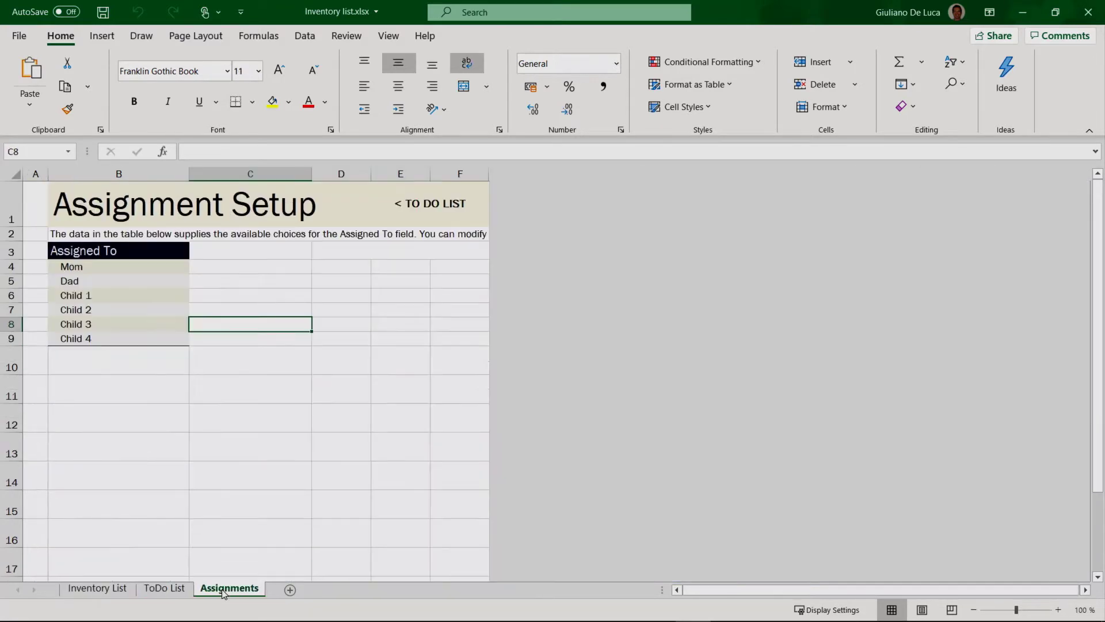
click(96, 587)
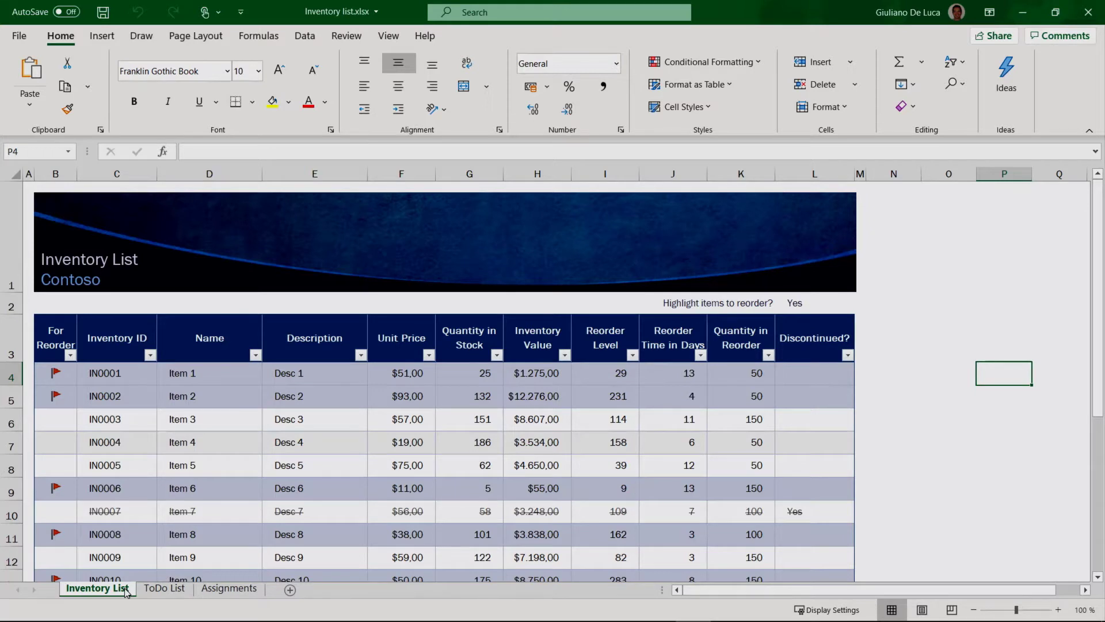
mouse_move(138, 372)
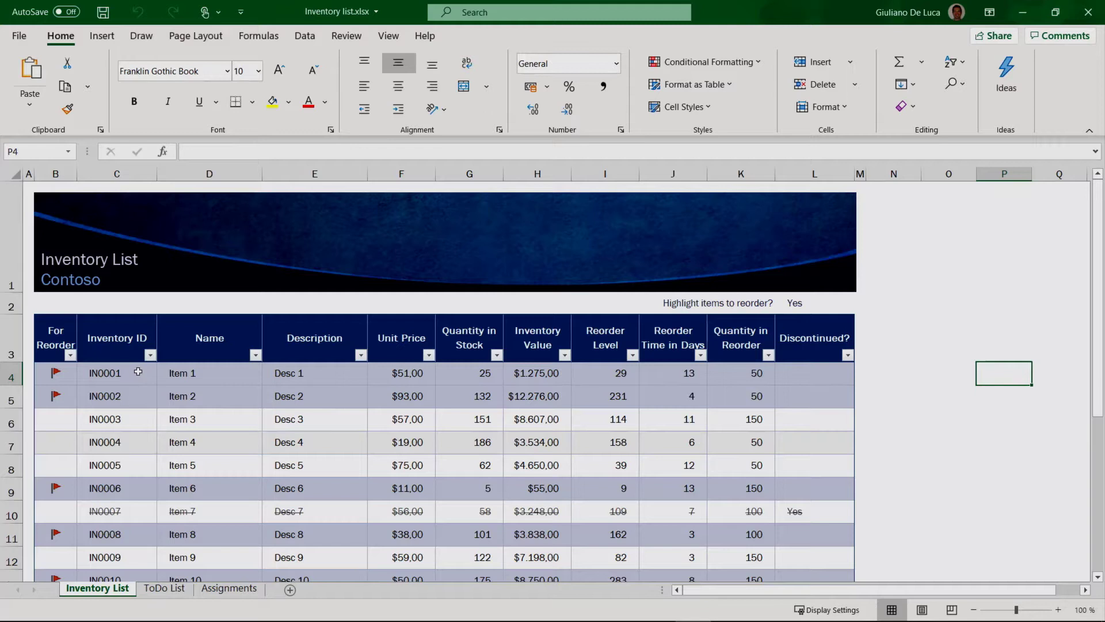
mouse_move(144, 384)
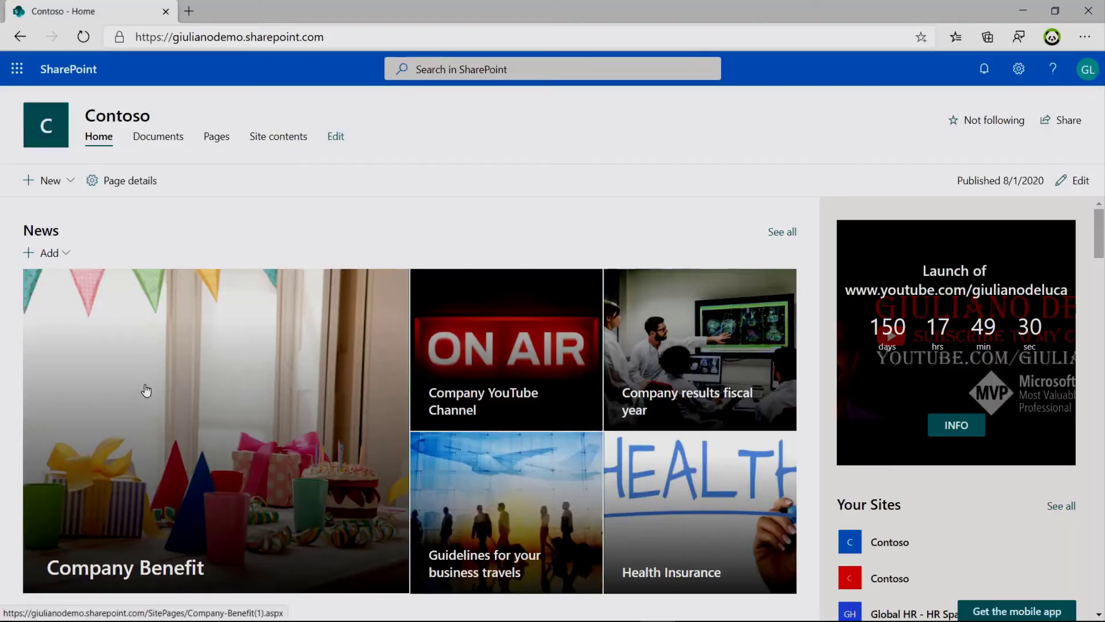
mouse_move(121, 219)
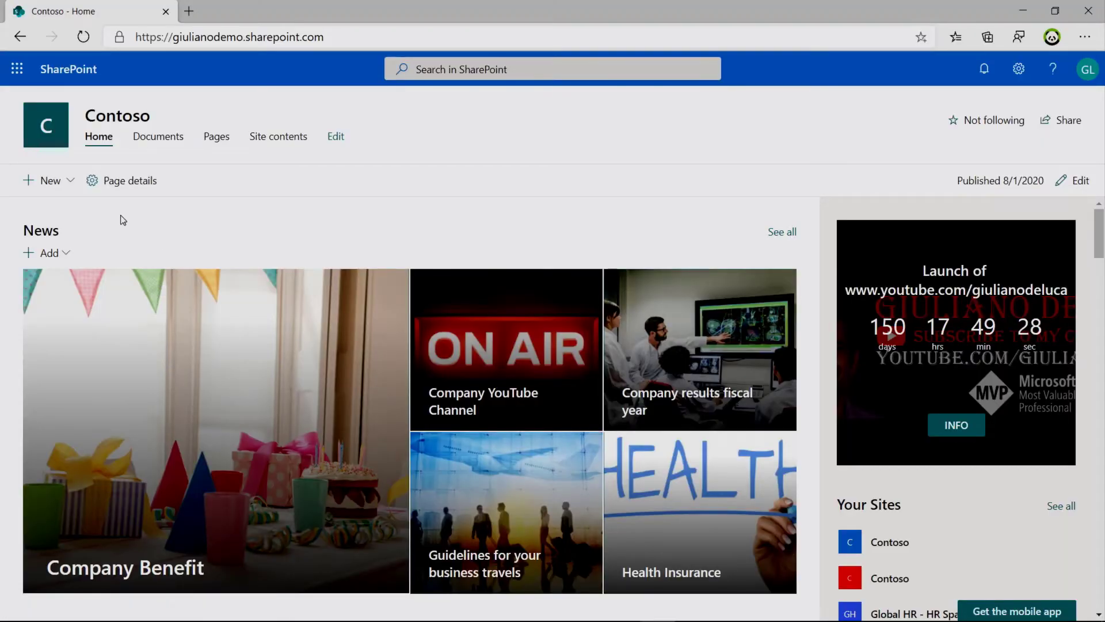
mouse_move(50, 180)
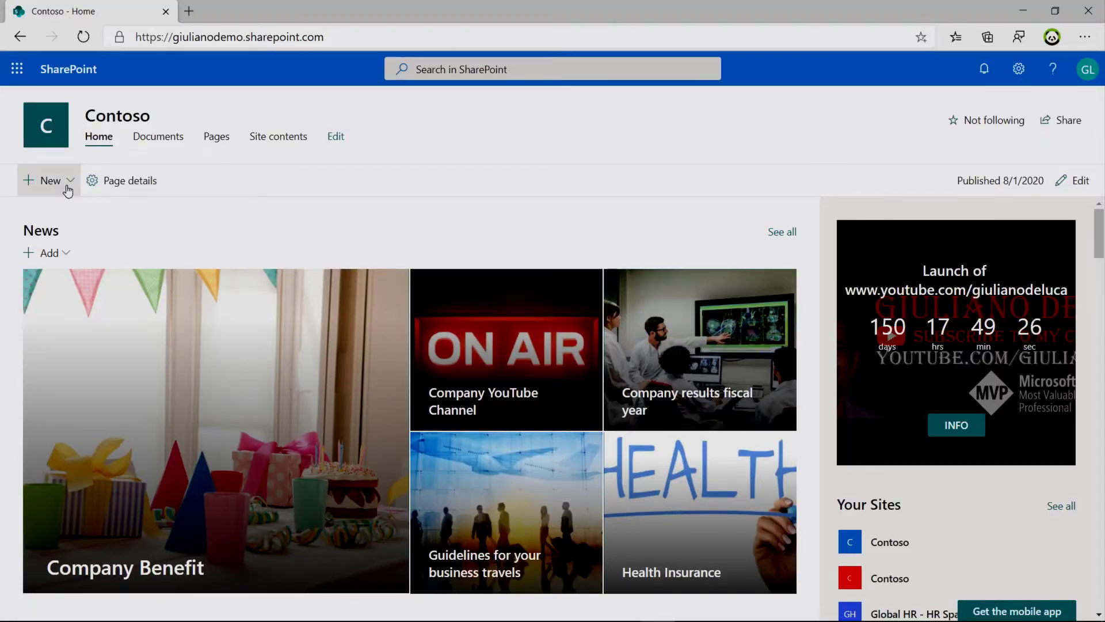
click(48, 181)
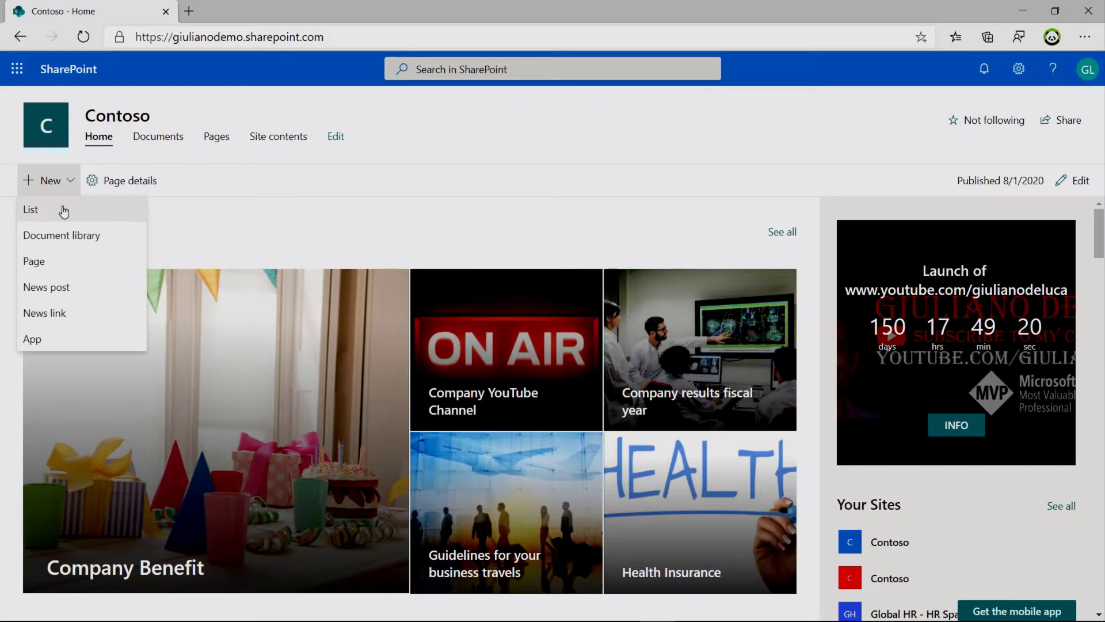
click(30, 210)
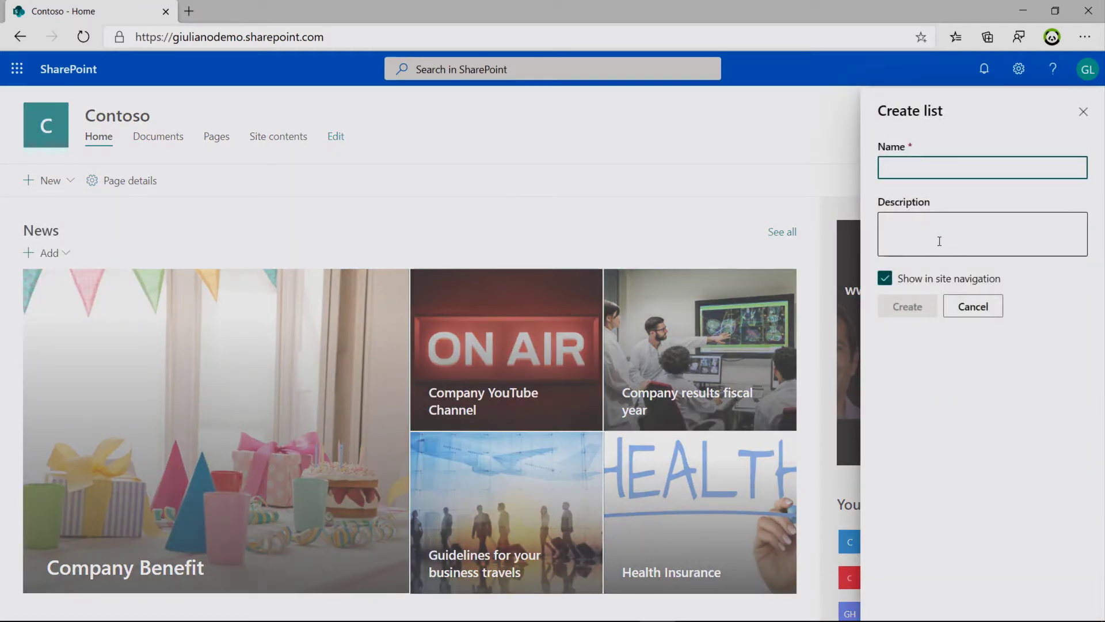
mouse_move(973, 305)
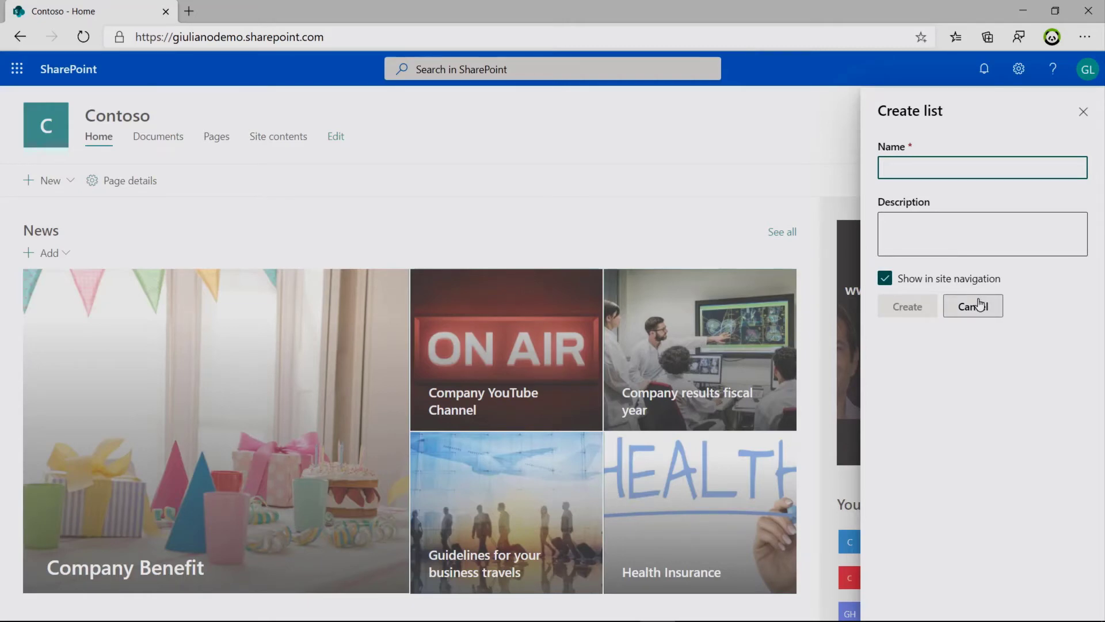
click(973, 306)
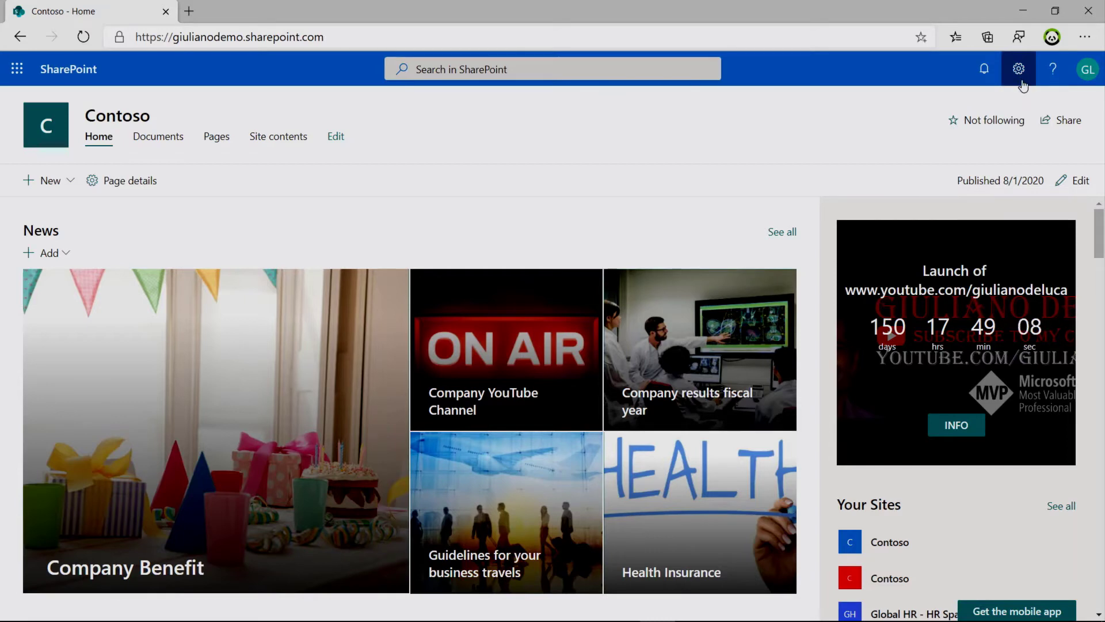
Step: Go to Site contents from the Settings gear and start a new list
click(1017, 69)
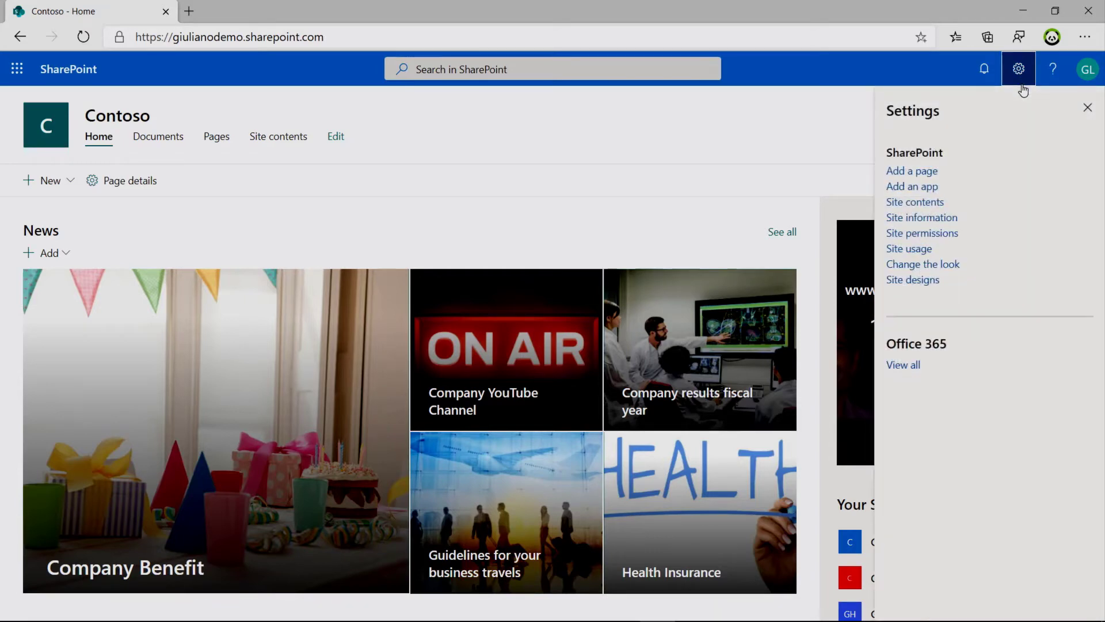
click(914, 202)
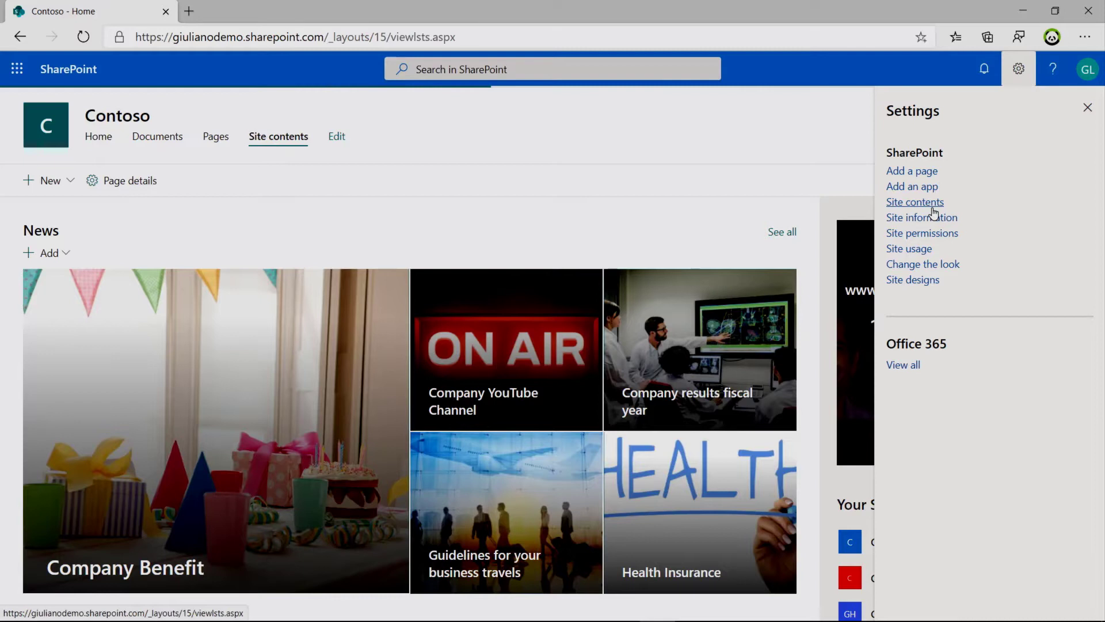
click(914, 201)
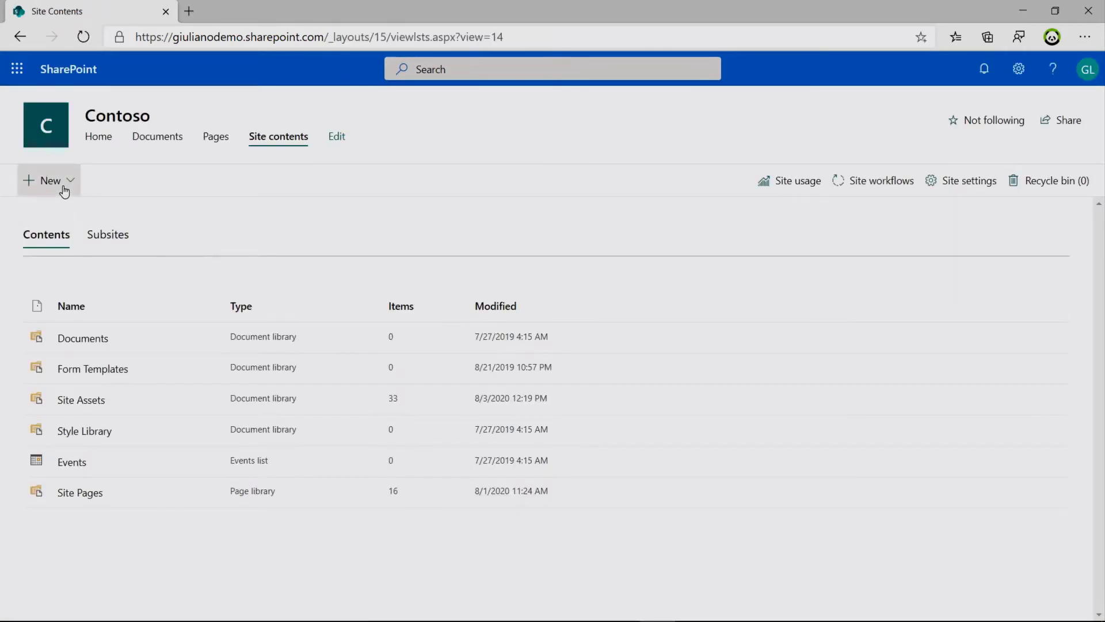
click(48, 180)
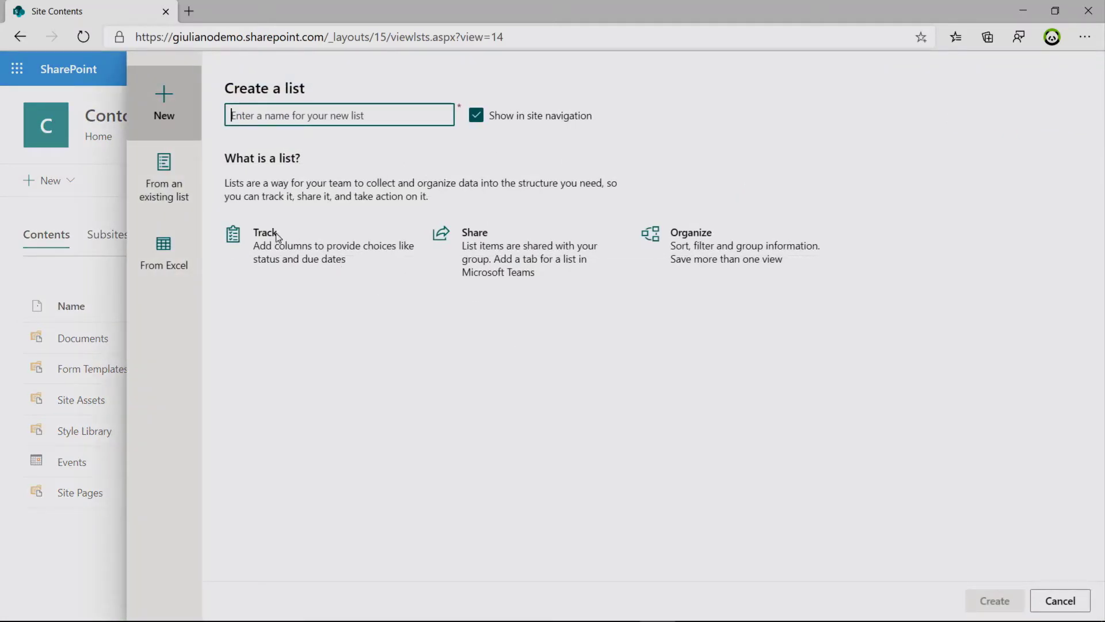
mouse_move(164, 176)
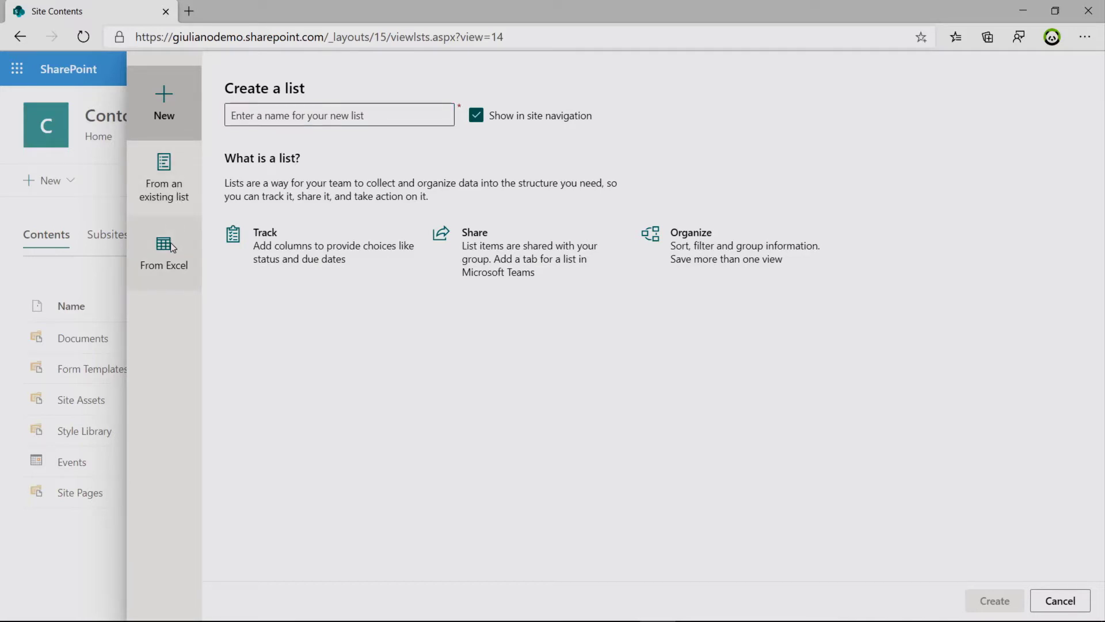
Step: Build the list From Excel, name it 'Inventory', hide it from navigation, and pick the workbook
click(164, 252)
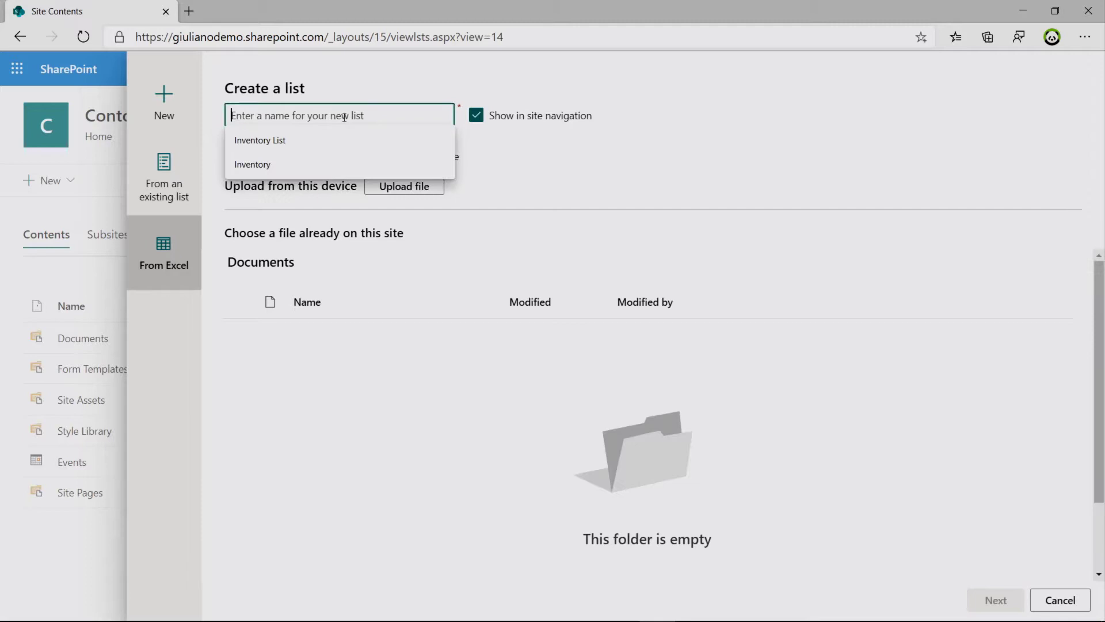
text(In)
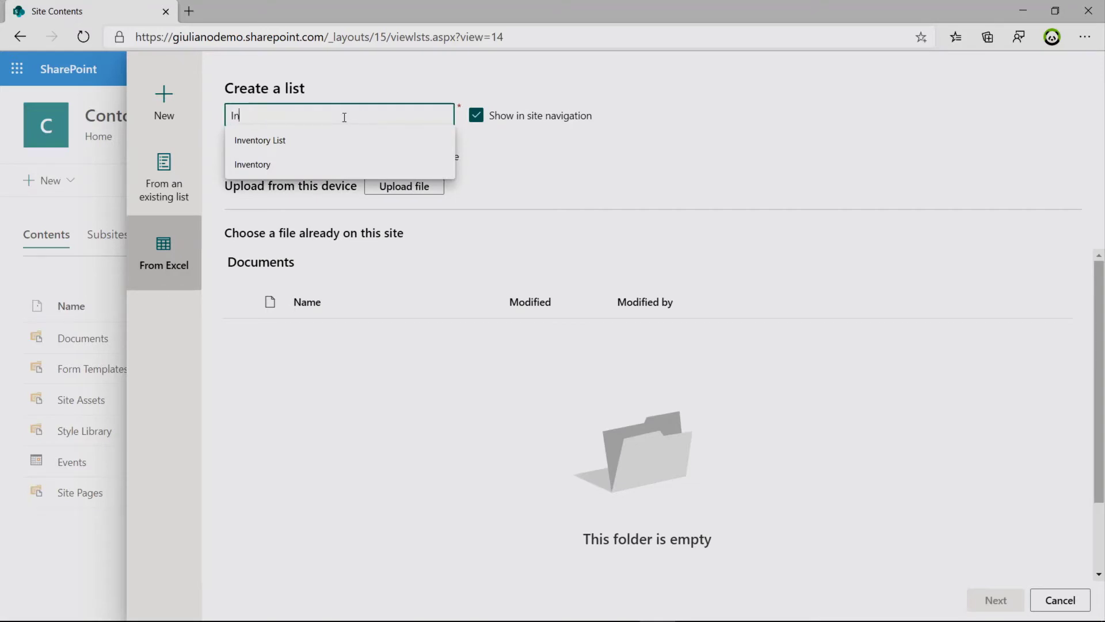
text(ventory)
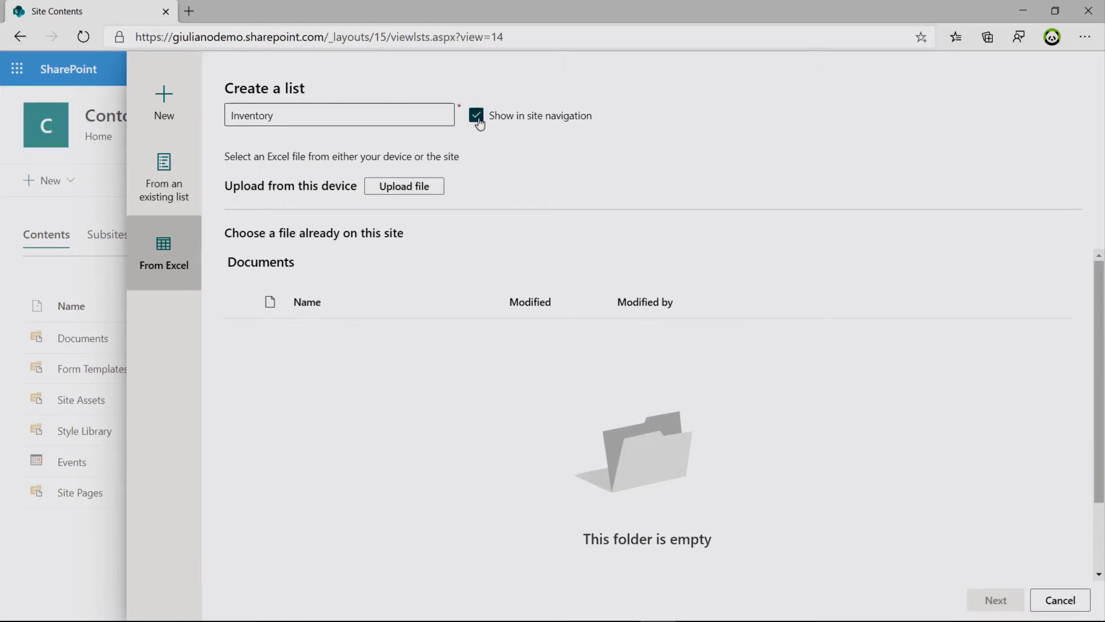
click(476, 116)
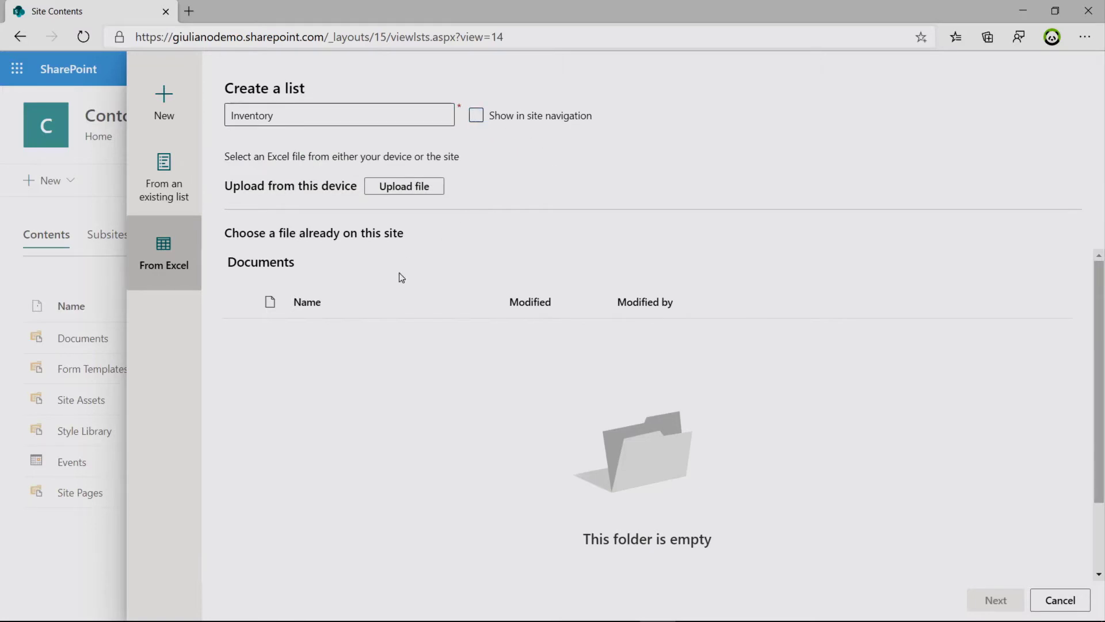
mouse_move(385, 238)
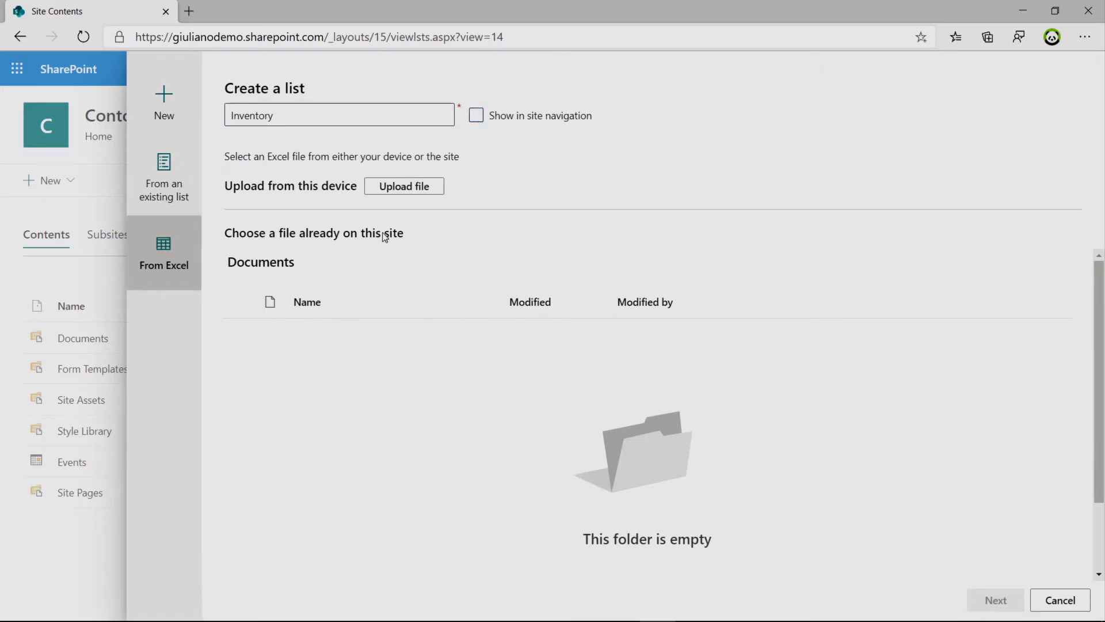
mouse_move(344, 348)
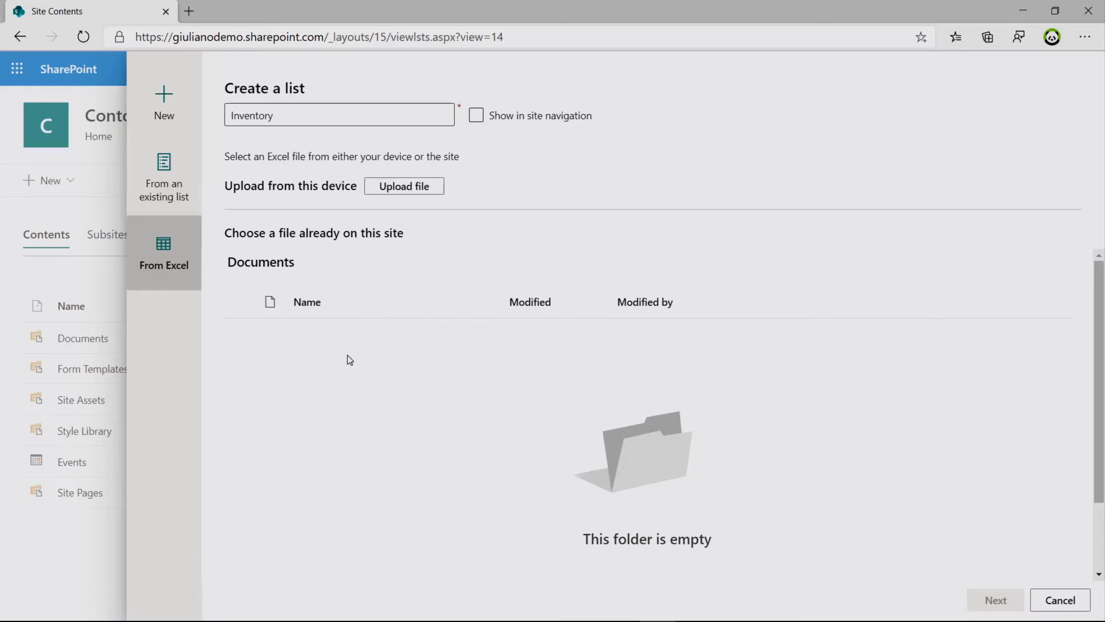
mouse_move(382, 352)
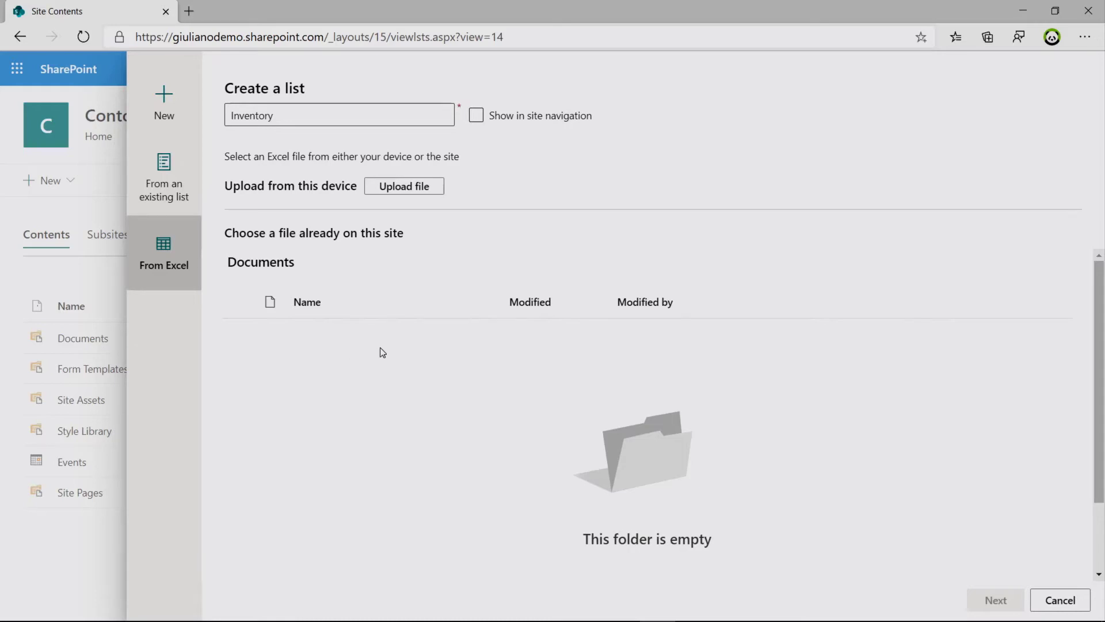
mouse_move(404, 186)
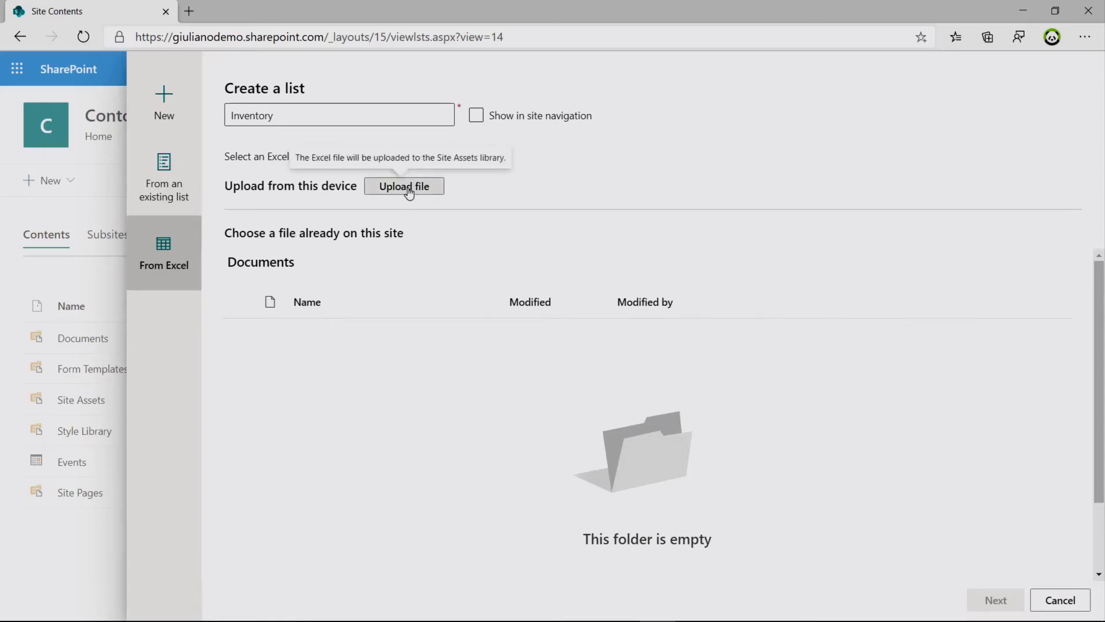
click(403, 186)
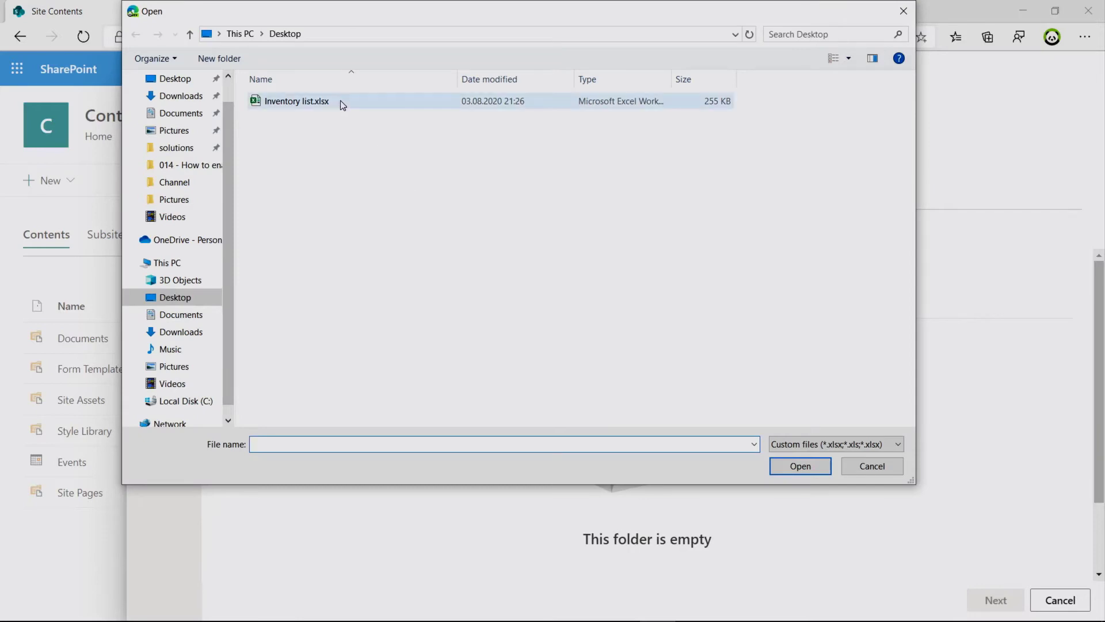
Step: Select Inventory list.xlsx on the Desktop and upload it
click(295, 101)
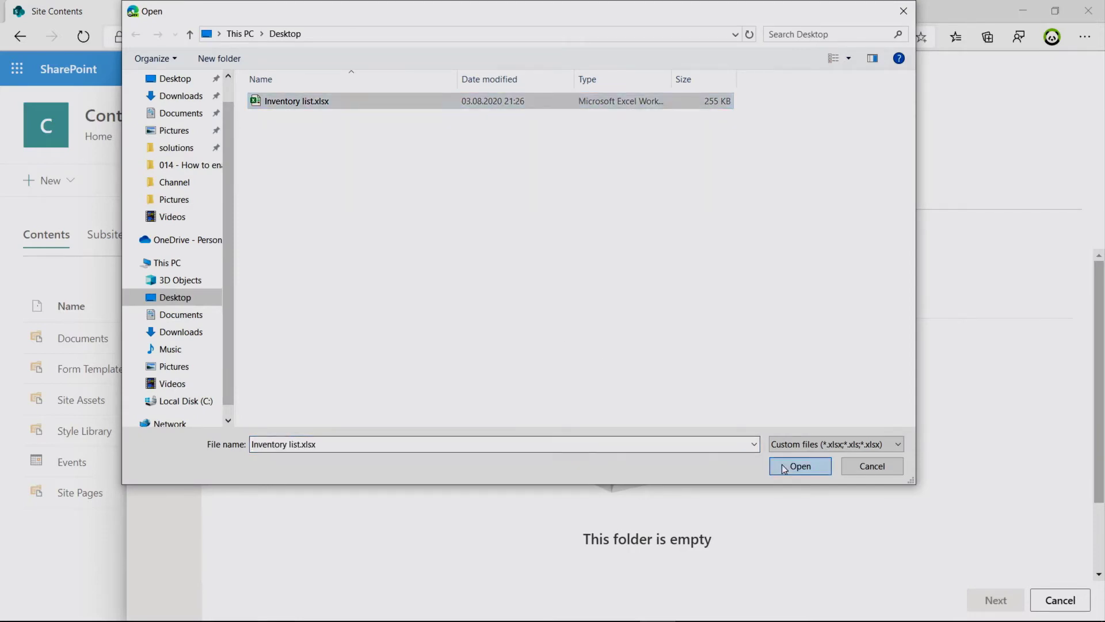
click(800, 466)
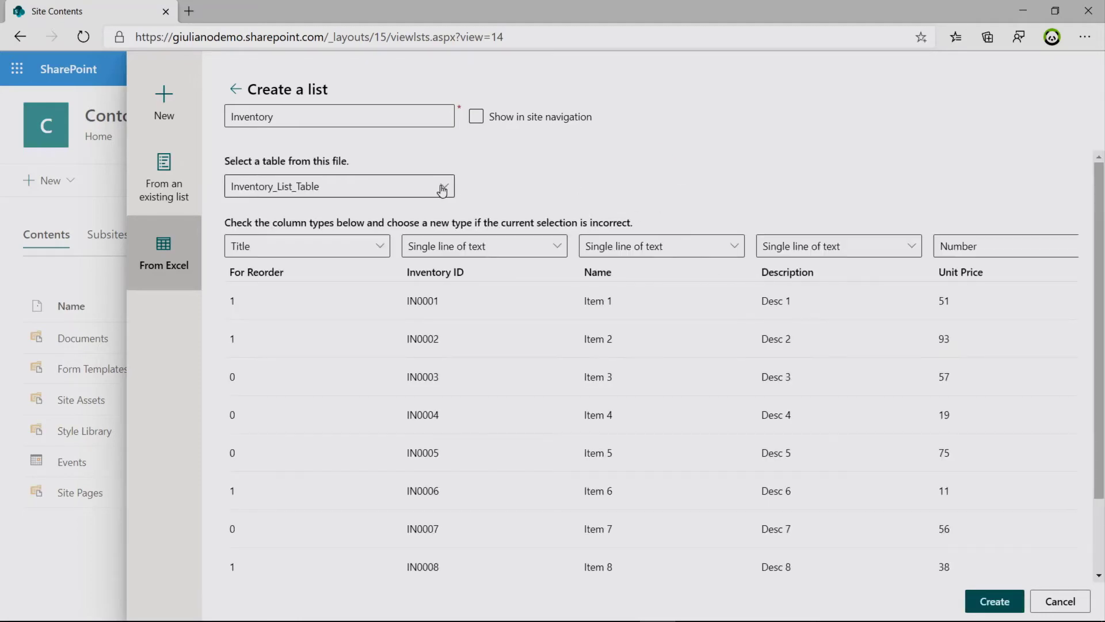
Step: Check the workbook's three tables and keep Inventory_List_Table as the source
click(442, 186)
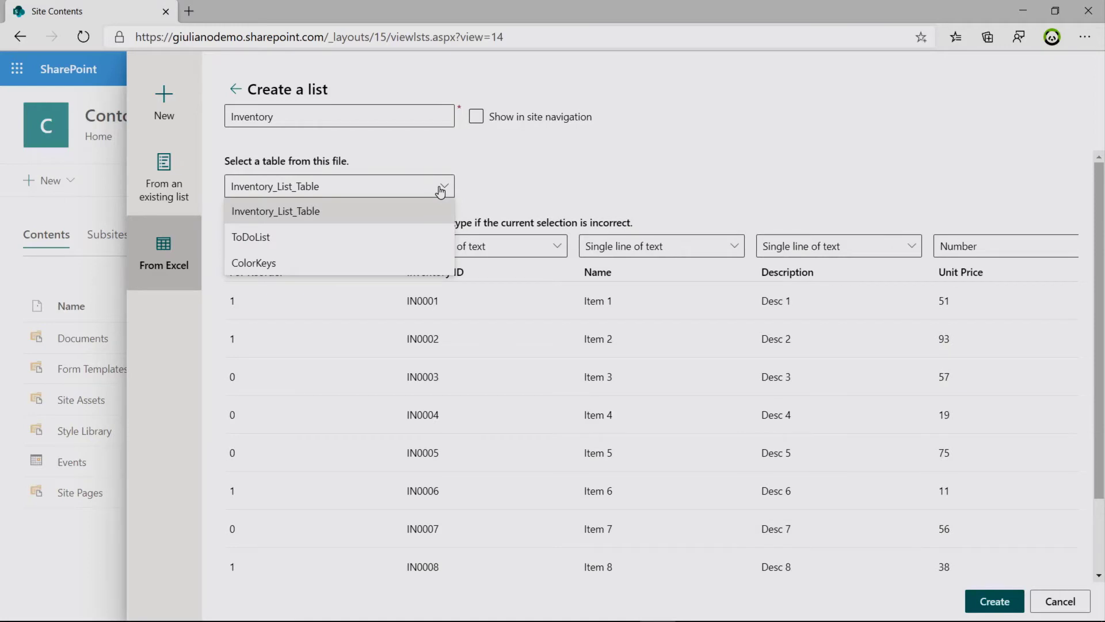
mouse_move(543, 190)
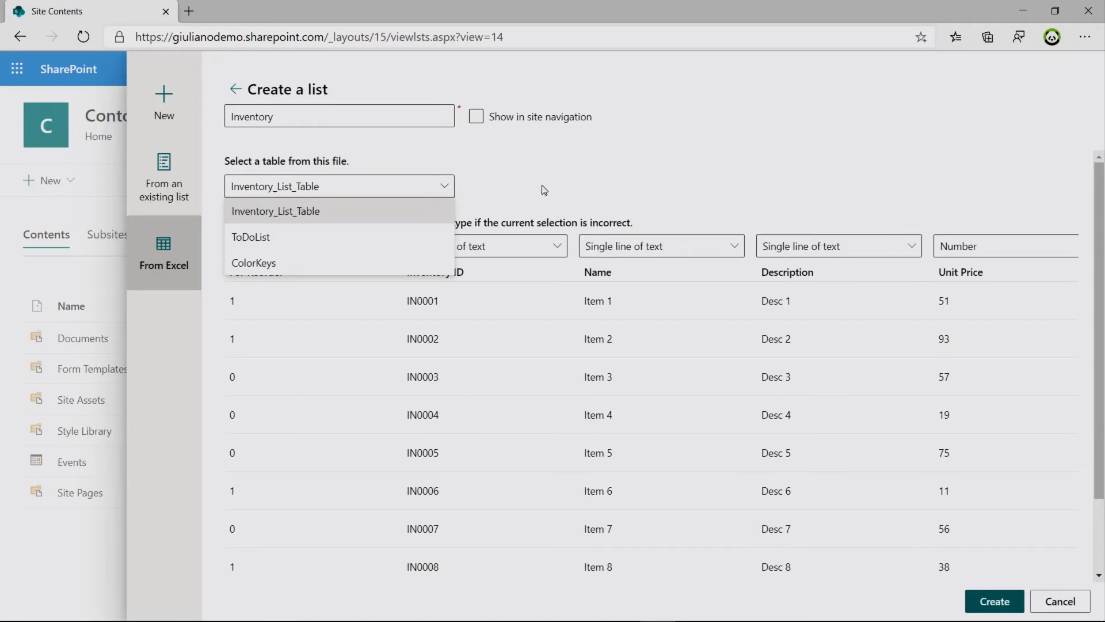
click(276, 210)
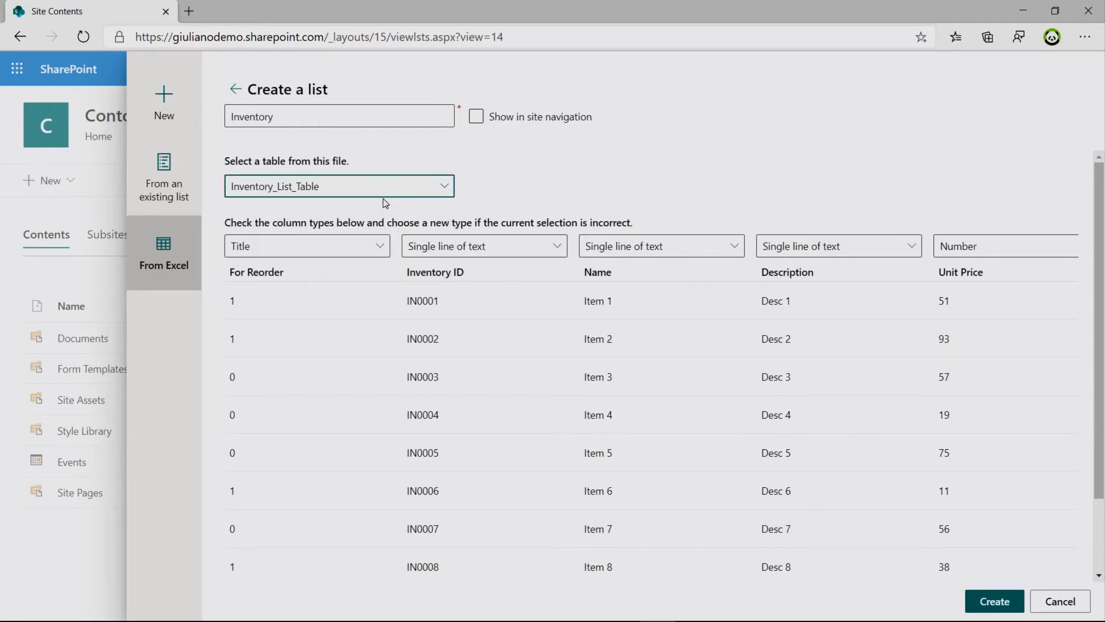
mouse_move(380, 226)
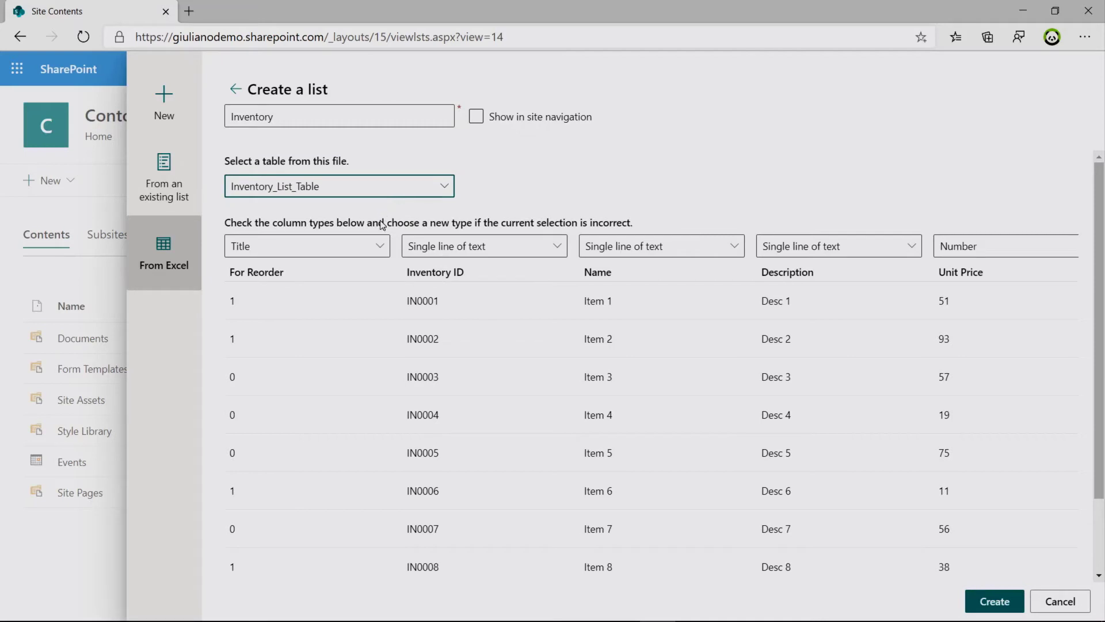
mouse_move(377, 246)
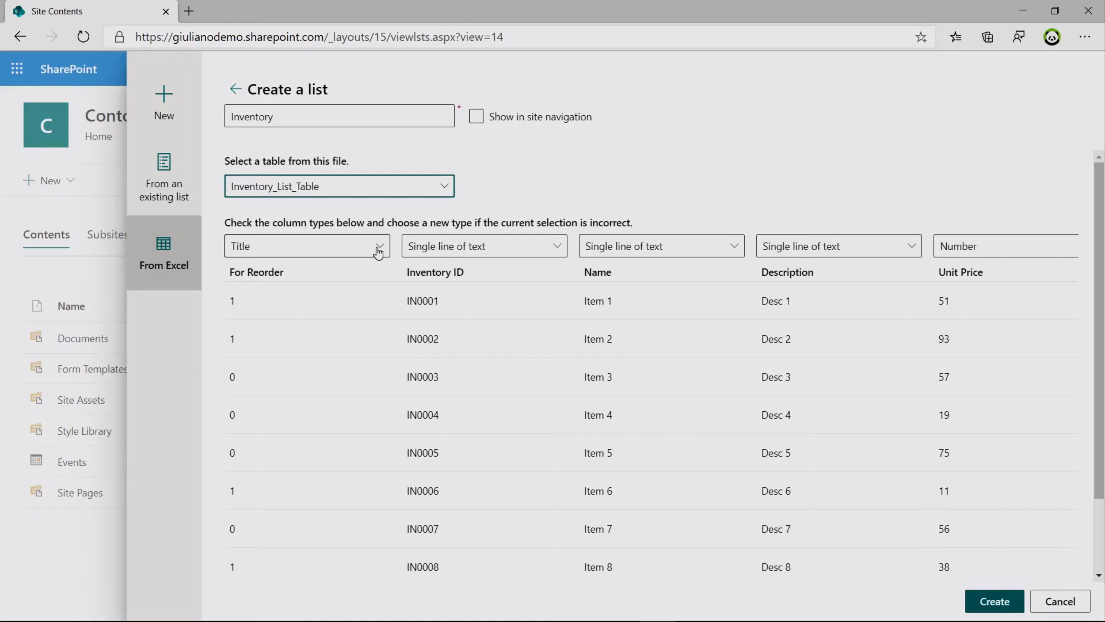
mouse_move(333, 255)
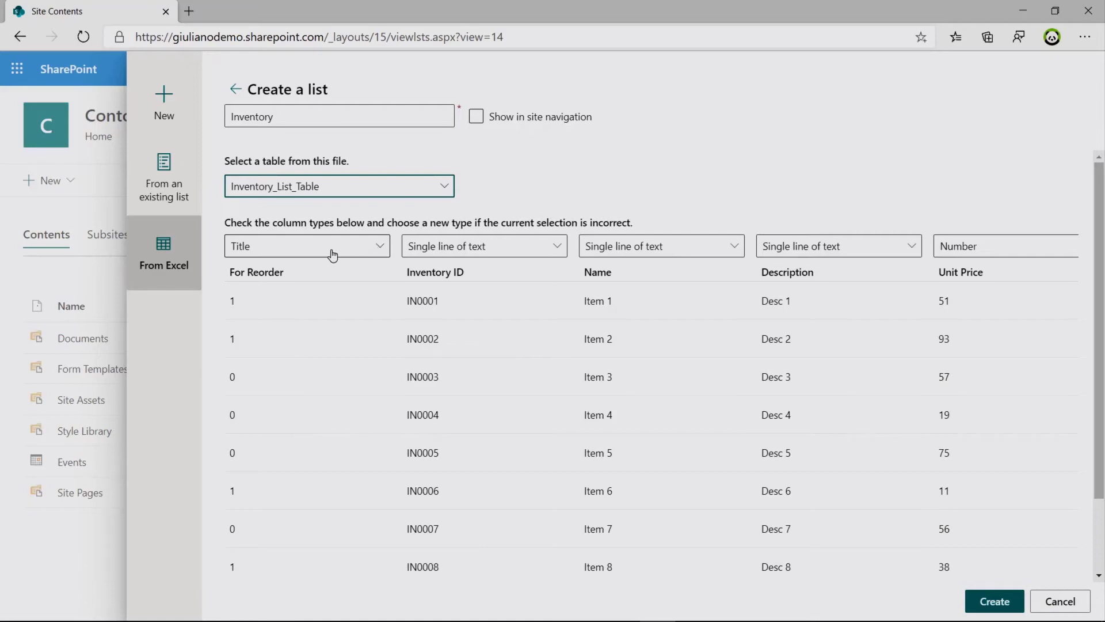
mouse_move(283, 281)
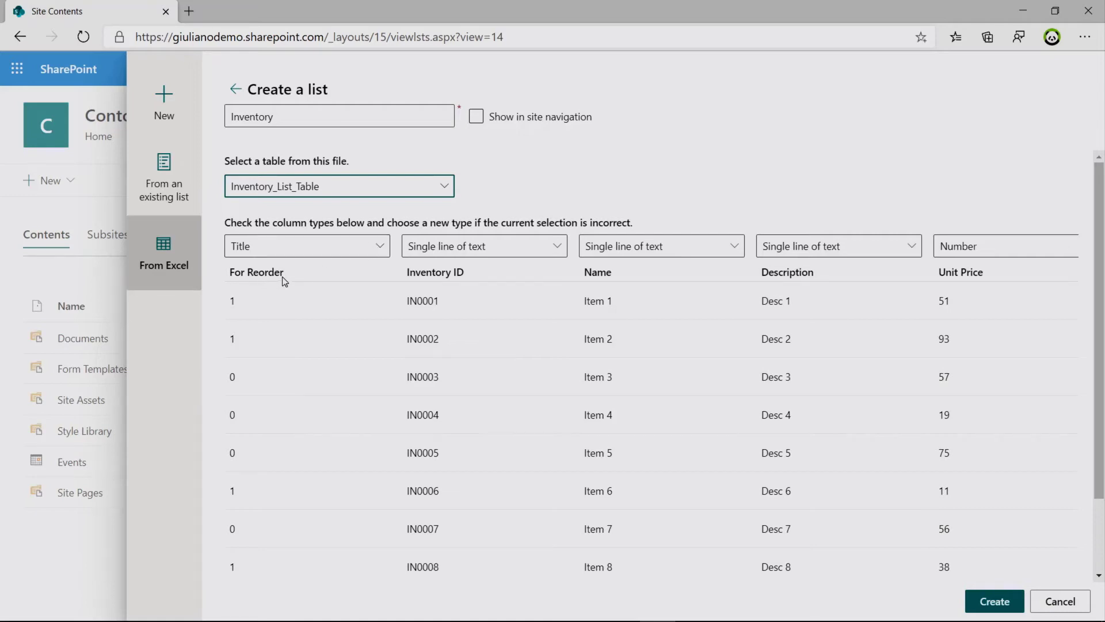
mouse_move(599, 270)
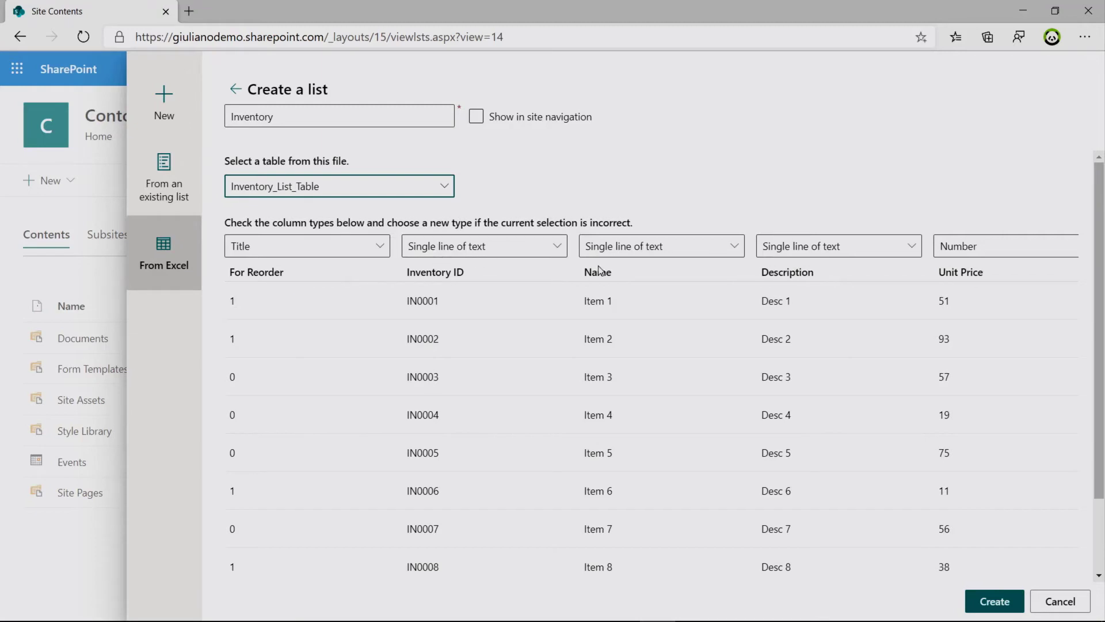
mouse_move(761, 275)
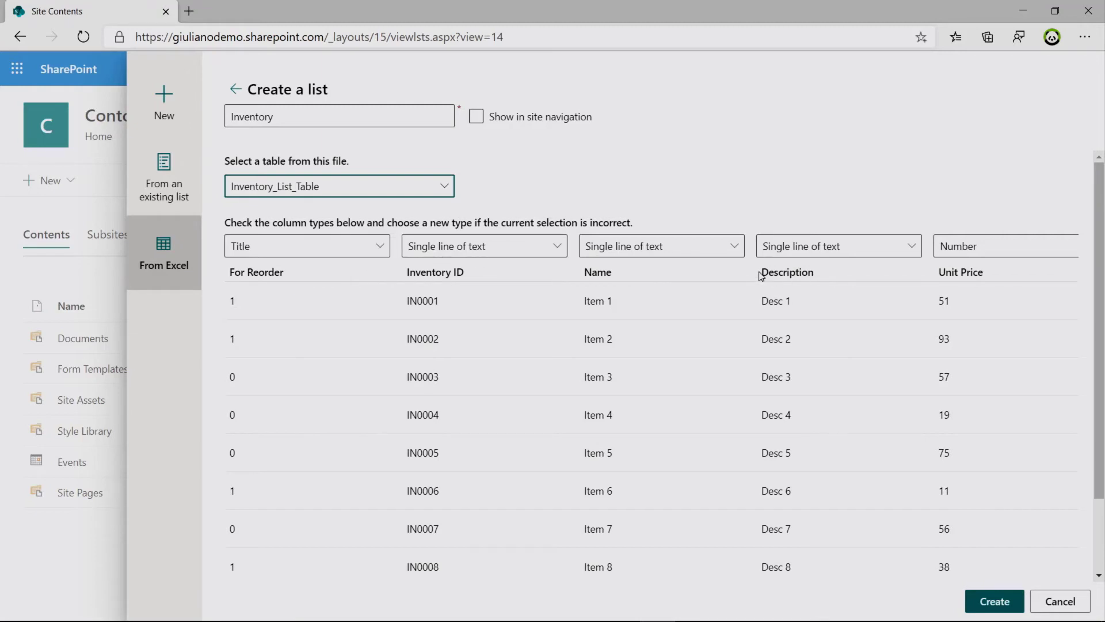
Step: Map the Name column to Title and keep Description as single line of text
click(660, 245)
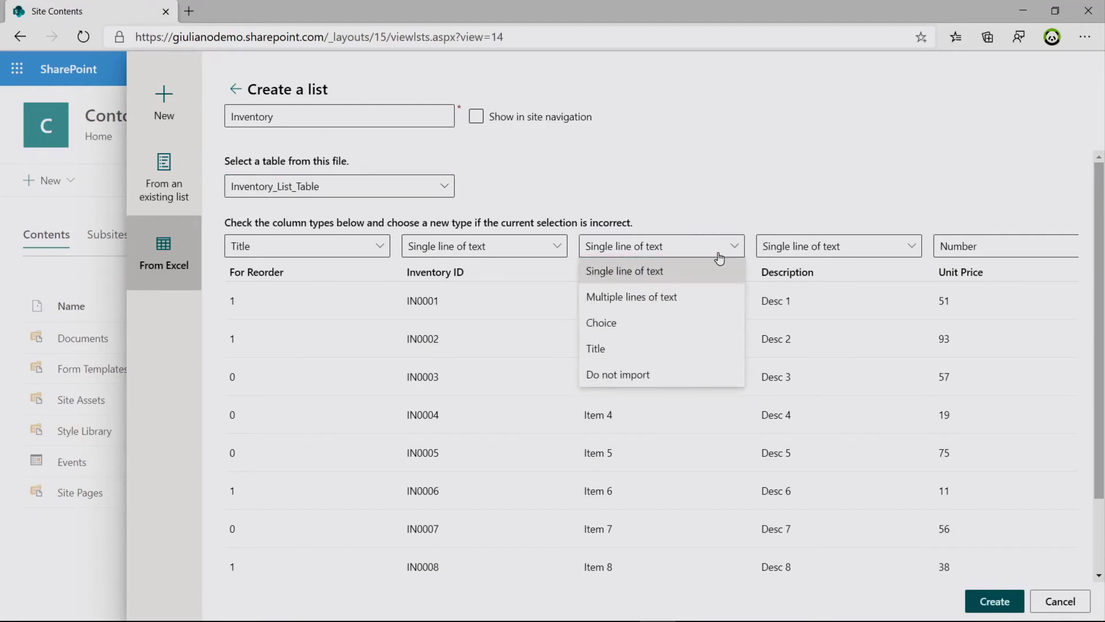
click(596, 348)
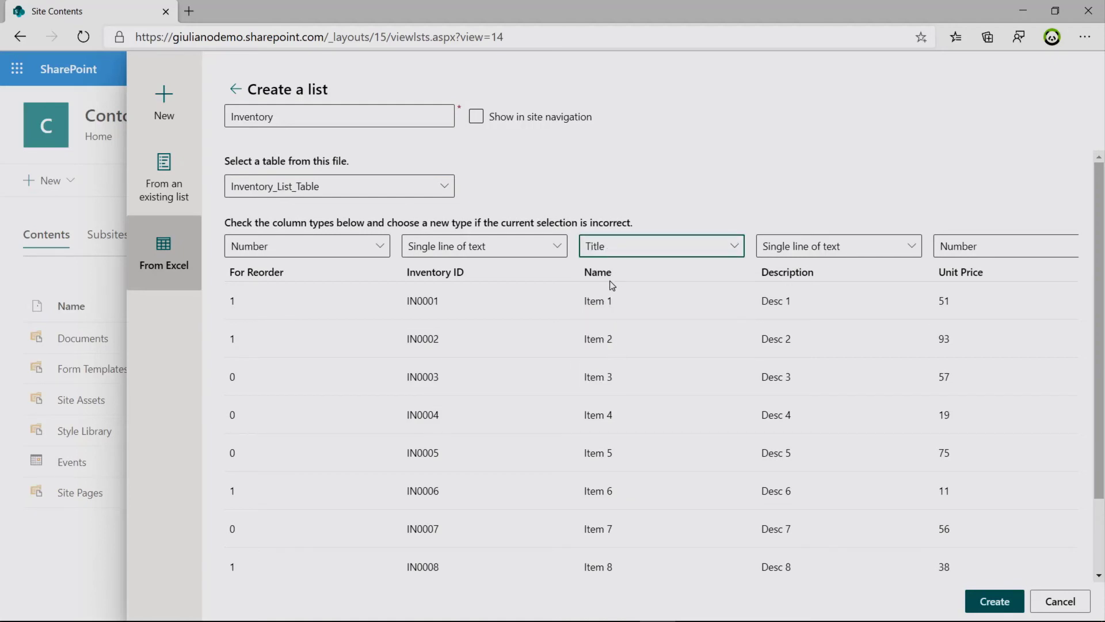
mouse_move(900, 251)
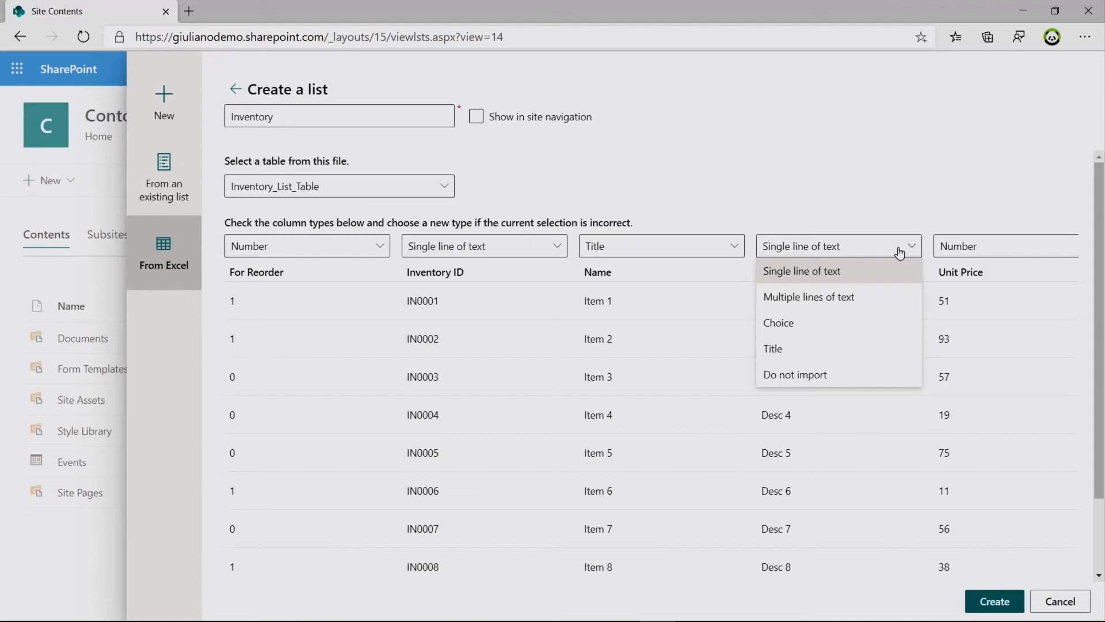
mouse_move(843, 296)
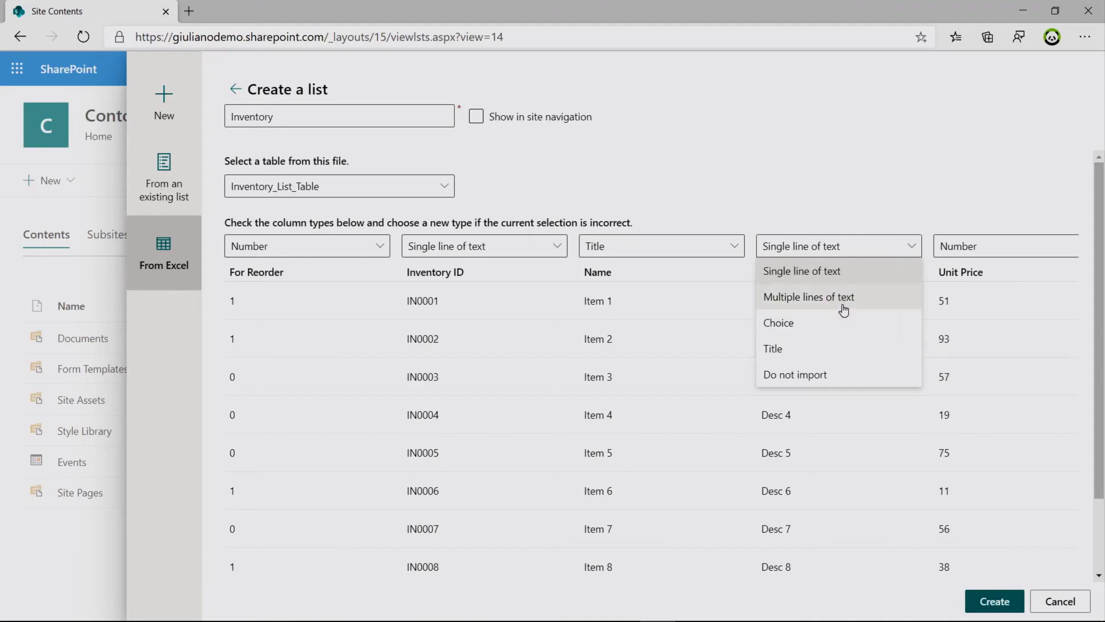
mouse_move(850, 374)
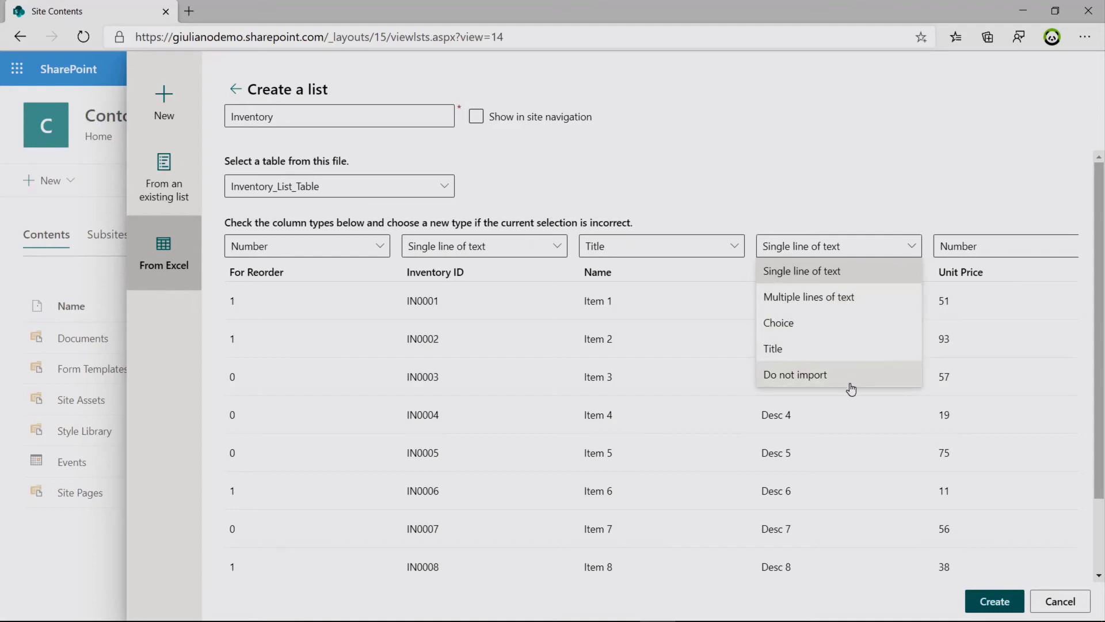
click(801, 270)
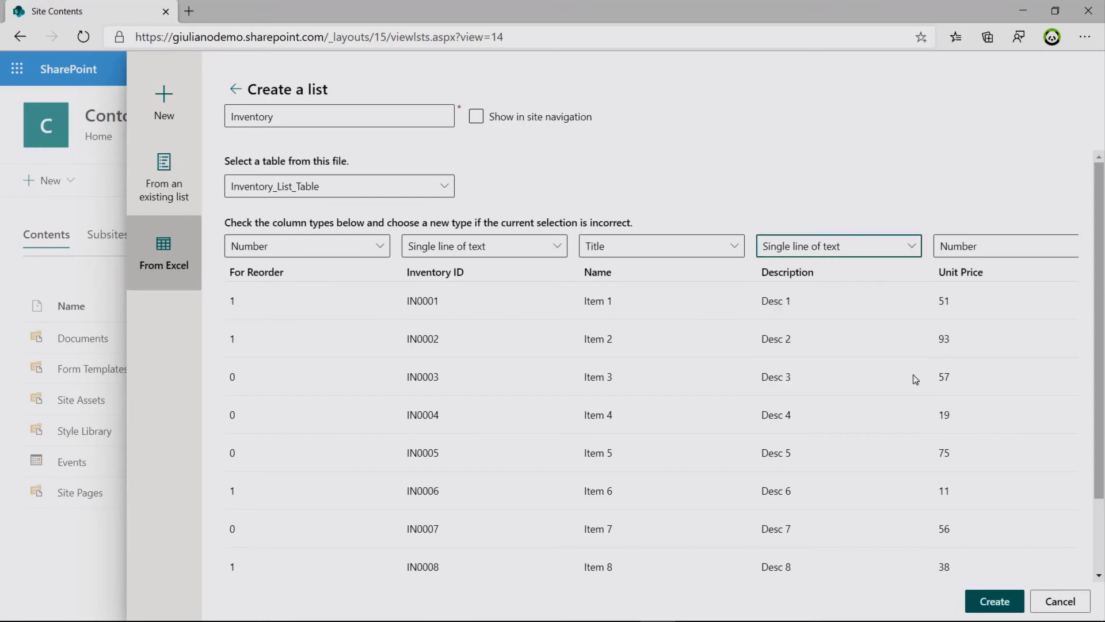
mouse_move(1089, 473)
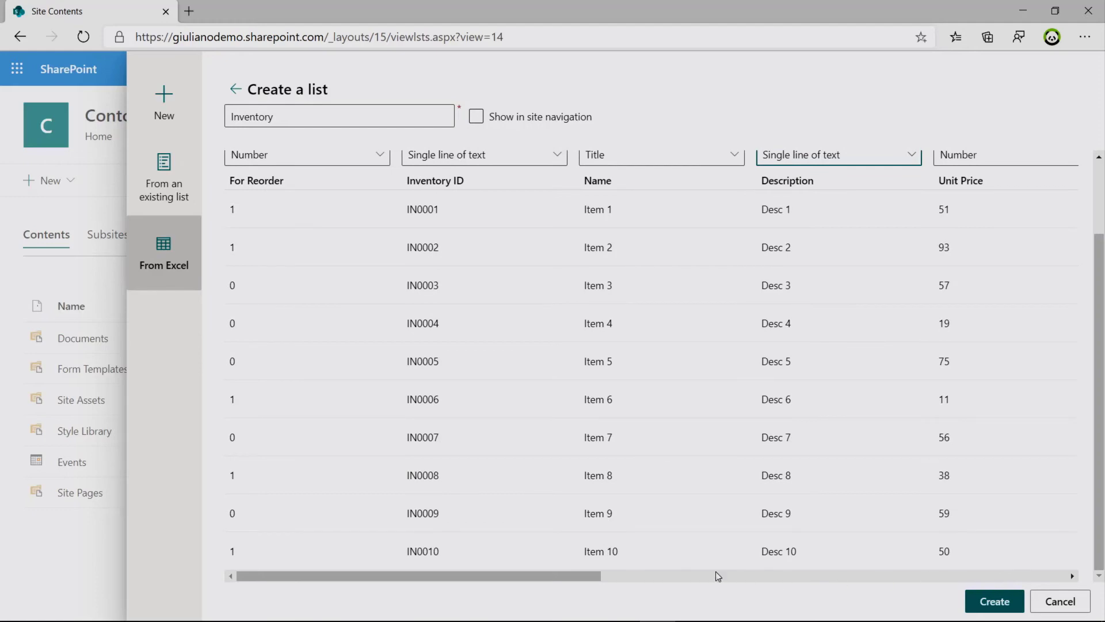
Step: Check the remaining preview columns and create the Inventory list with its ten items
scroll(right, 3)
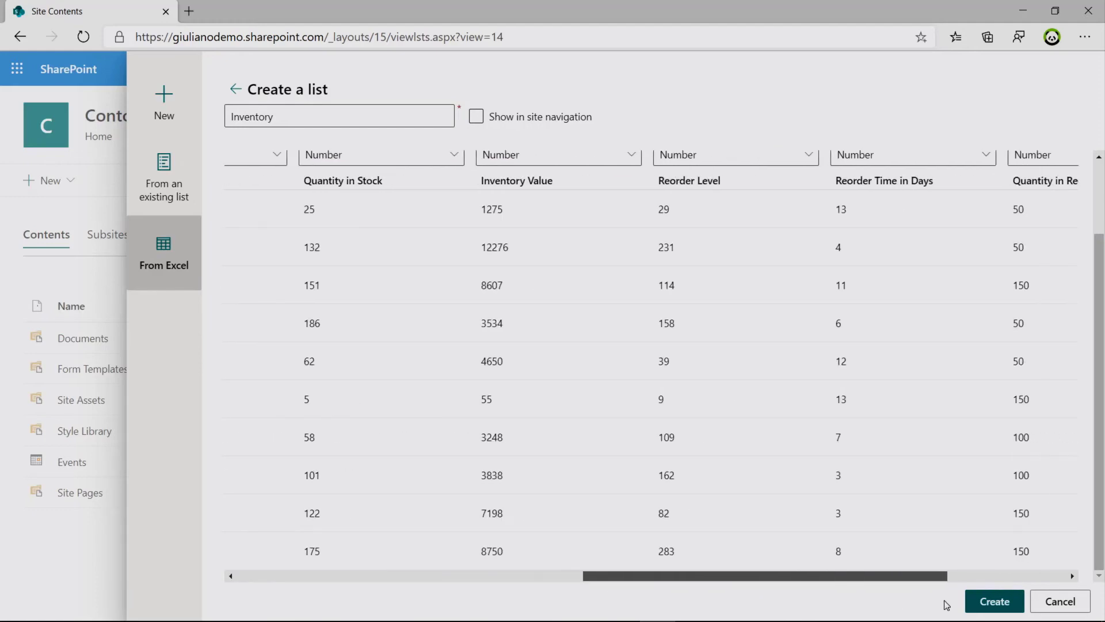
scroll(right, 3)
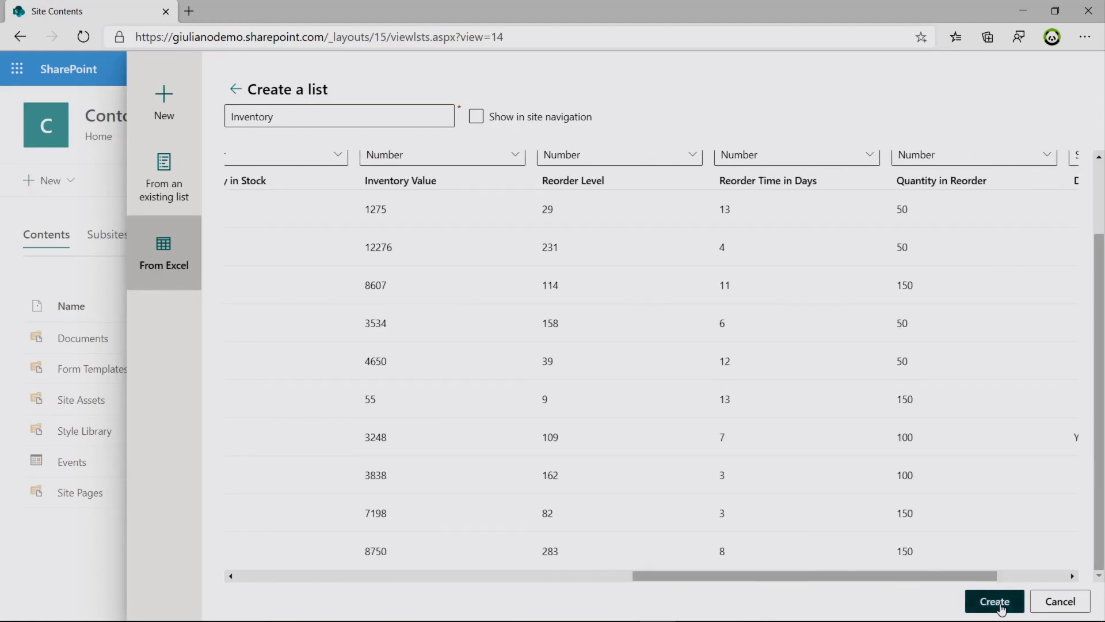
click(994, 600)
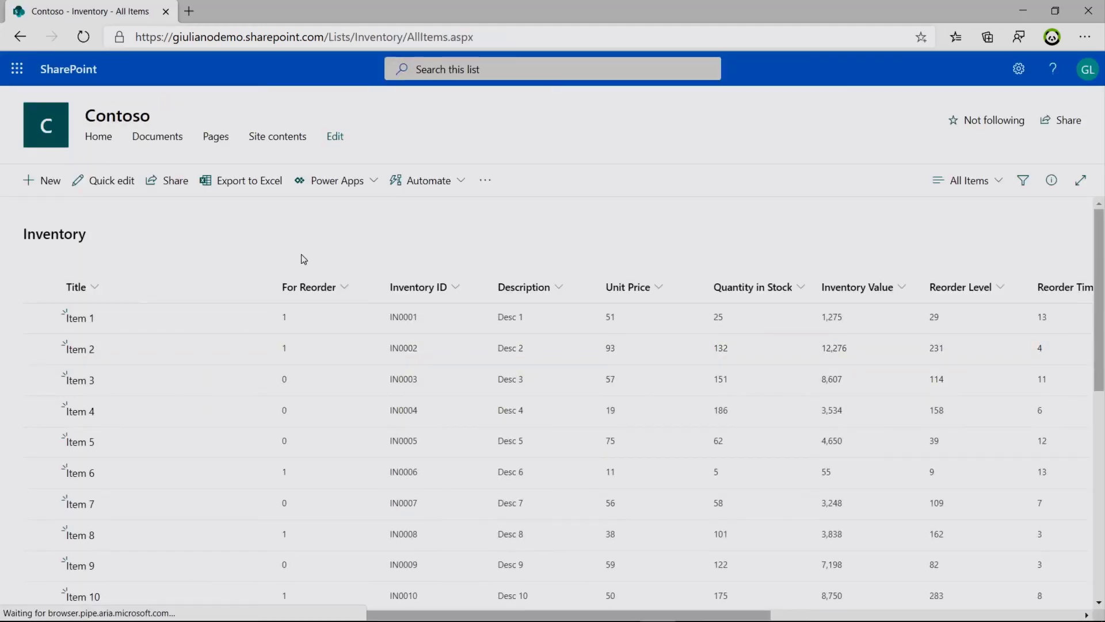
mouse_move(613, 550)
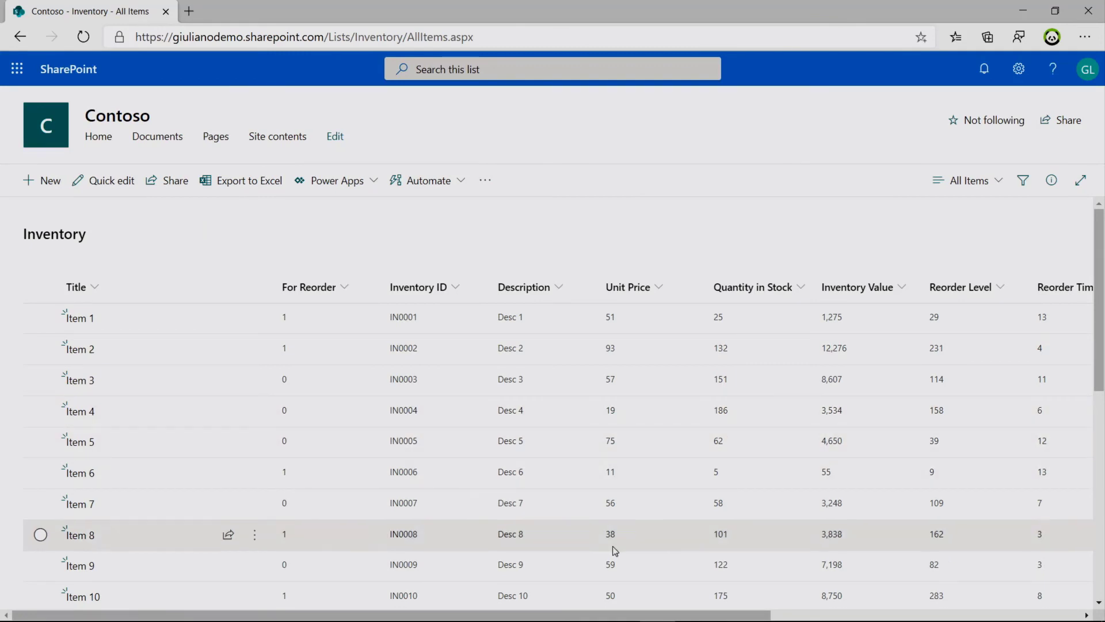
mouse_move(731, 616)
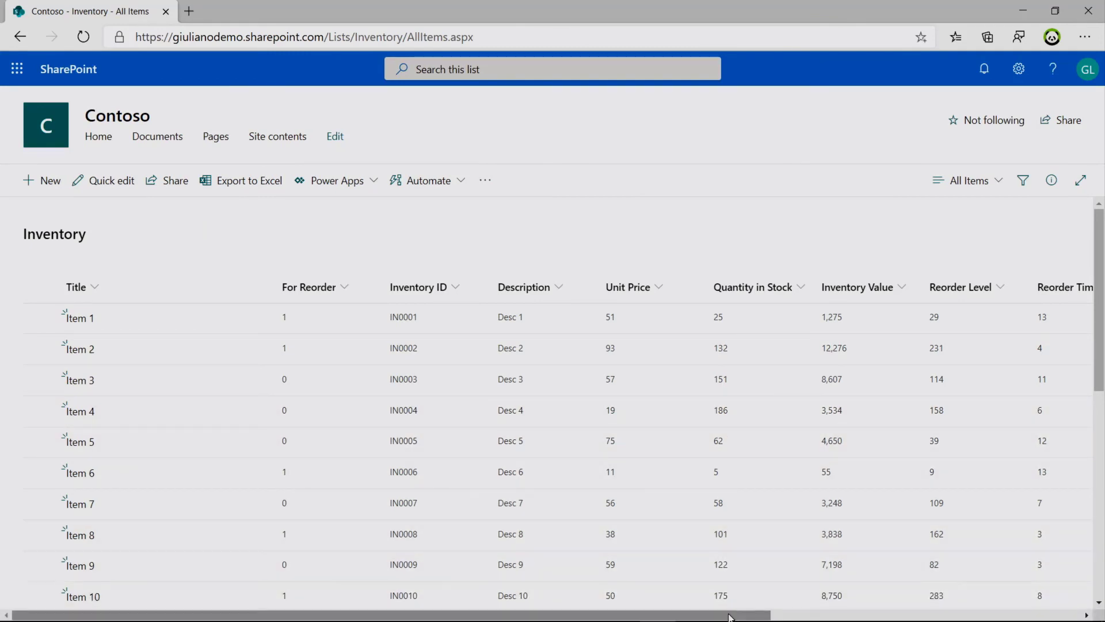
scroll(right, 3)
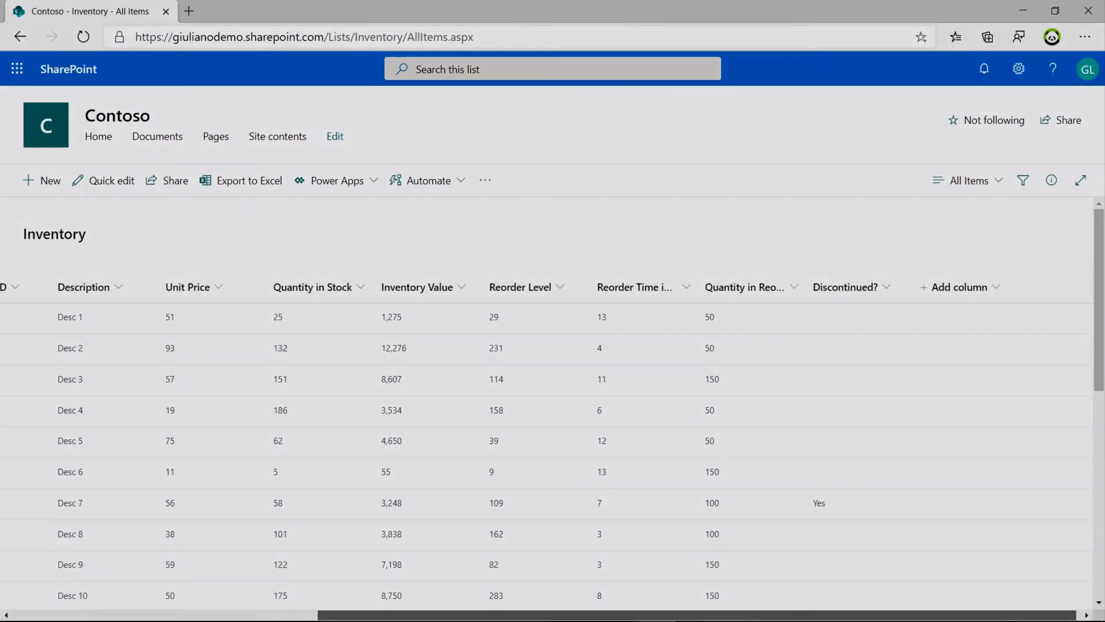